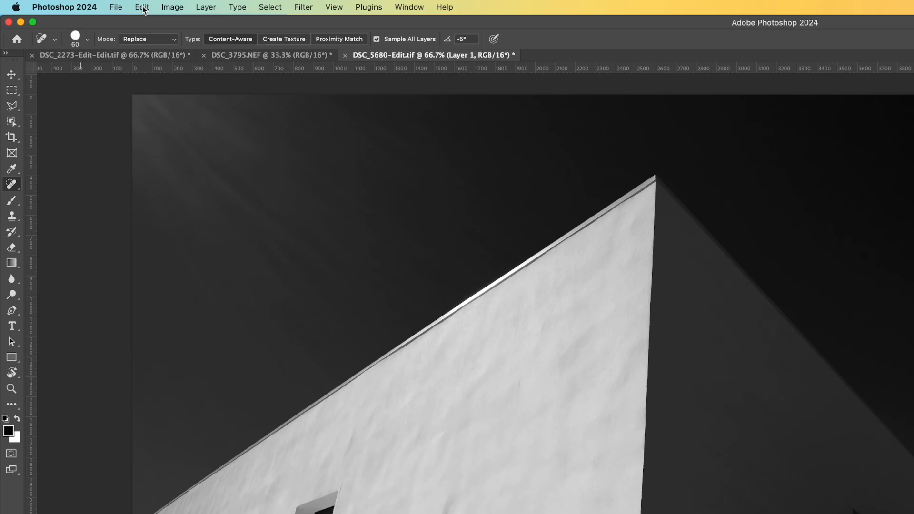
- Launch Perspective Warp from the Edit menu on the duplicated building layer
{"action": "left_click", "coordinate": [140, 6]}
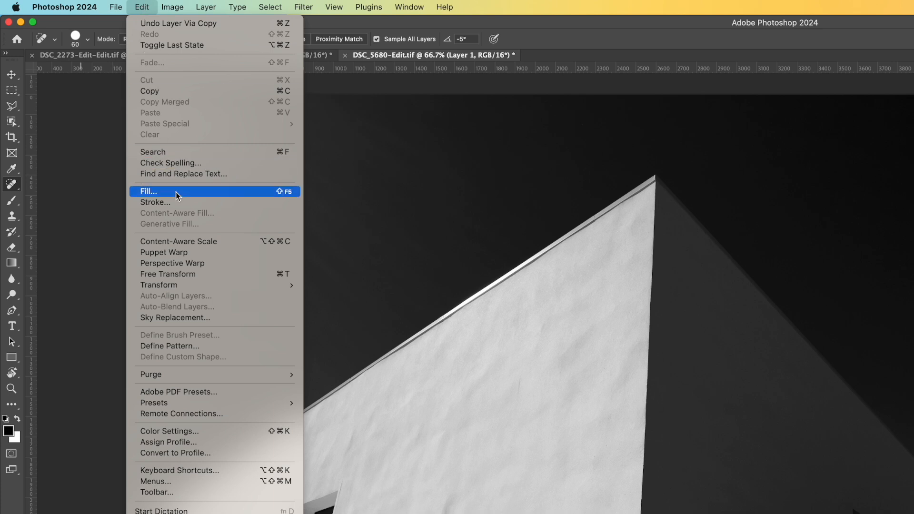
{"action": "mouse_move", "coordinate": [192, 262]}
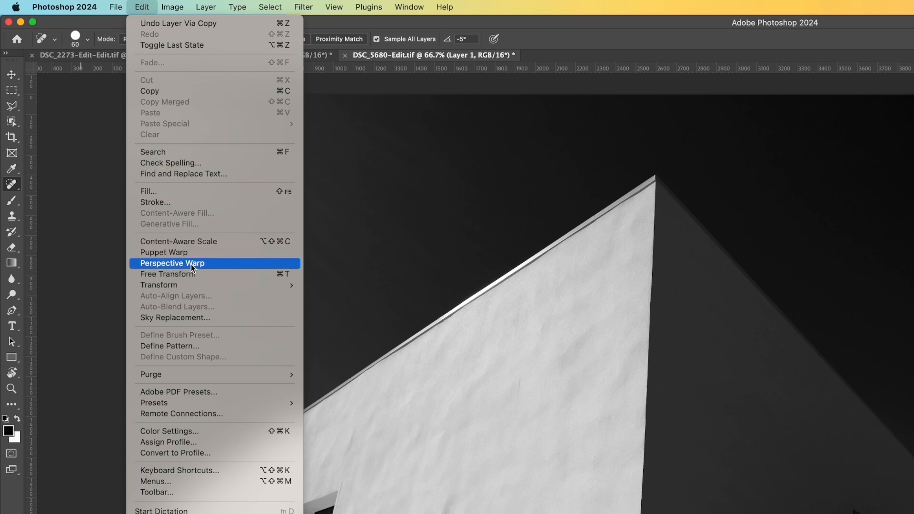
{"action": "left_click", "coordinate": [171, 263]}
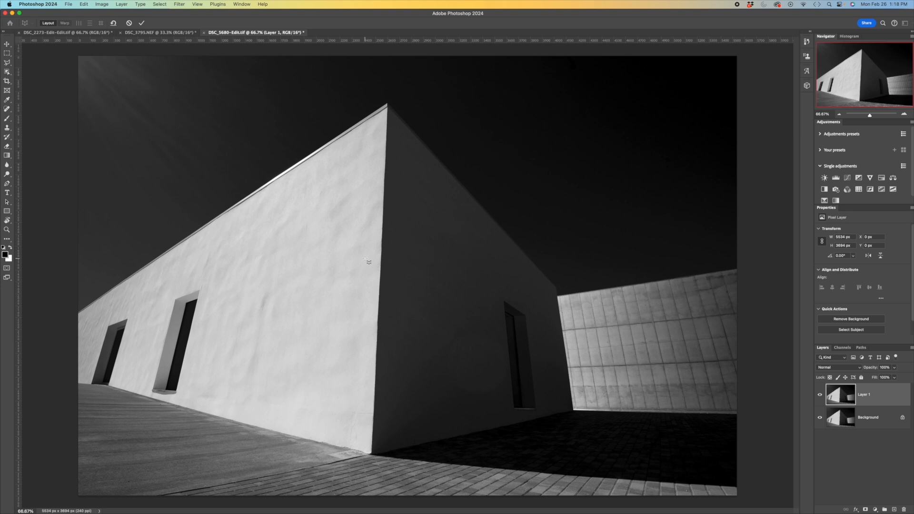
{"action": "mouse_move", "coordinate": [322, 170]}
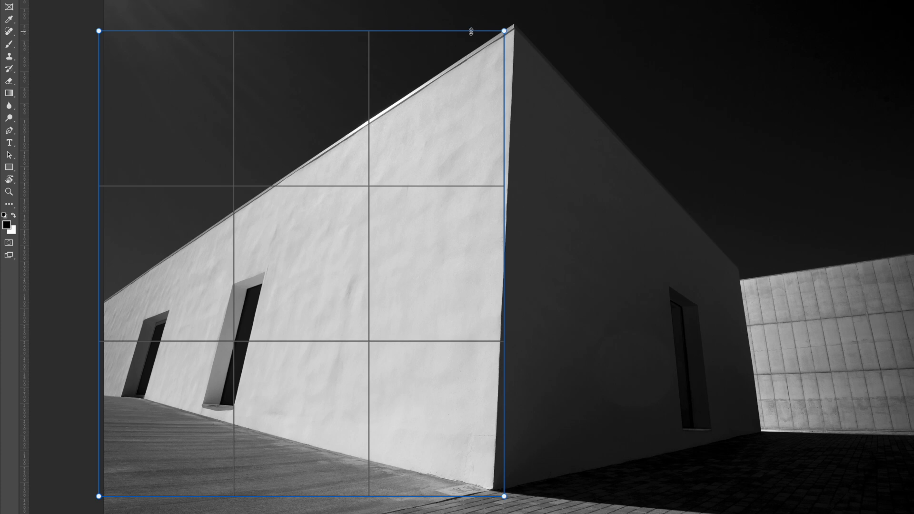
{"action": "mouse_move", "coordinate": [505, 33]}
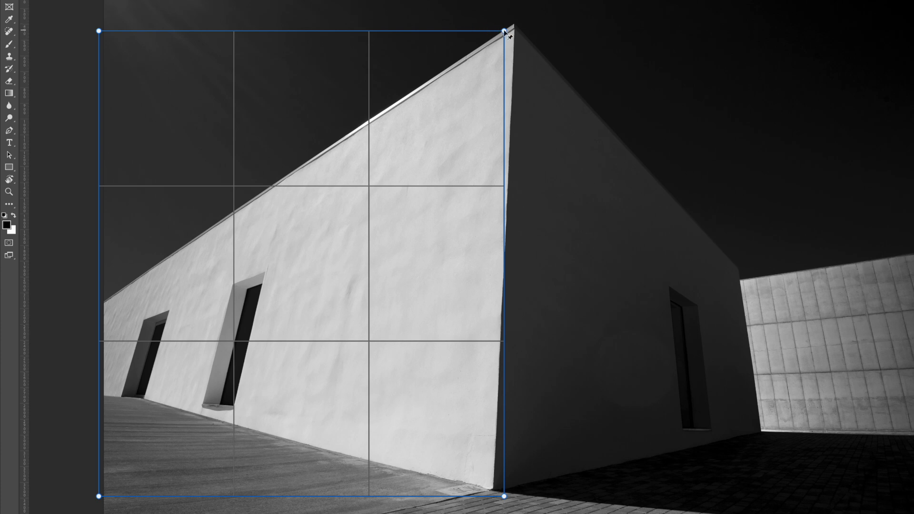
- Pin the layout grid's four corners to the sunlit left wall's peak, base and left edges
{"action": "left_click_drag", "start_coordinate": [506, 31], "coordinate": [519, 30]}
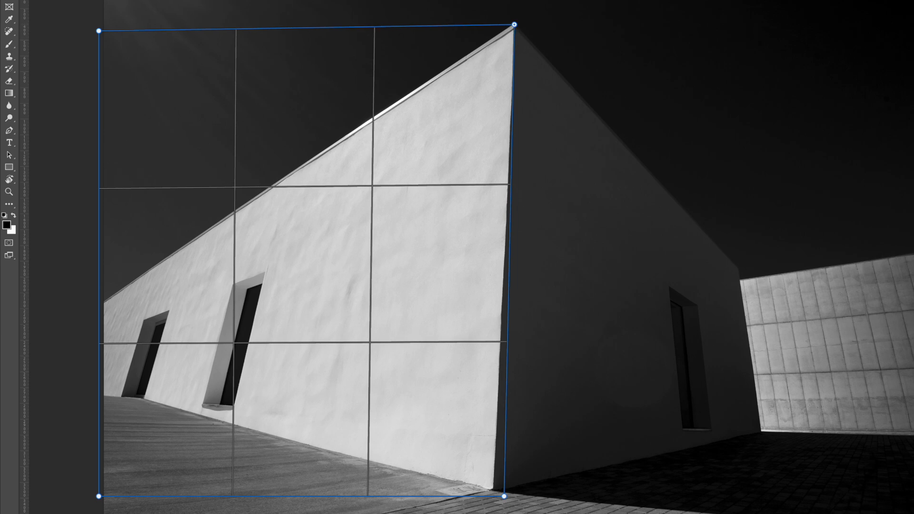
{"action": "mouse_move", "coordinate": [506, 496]}
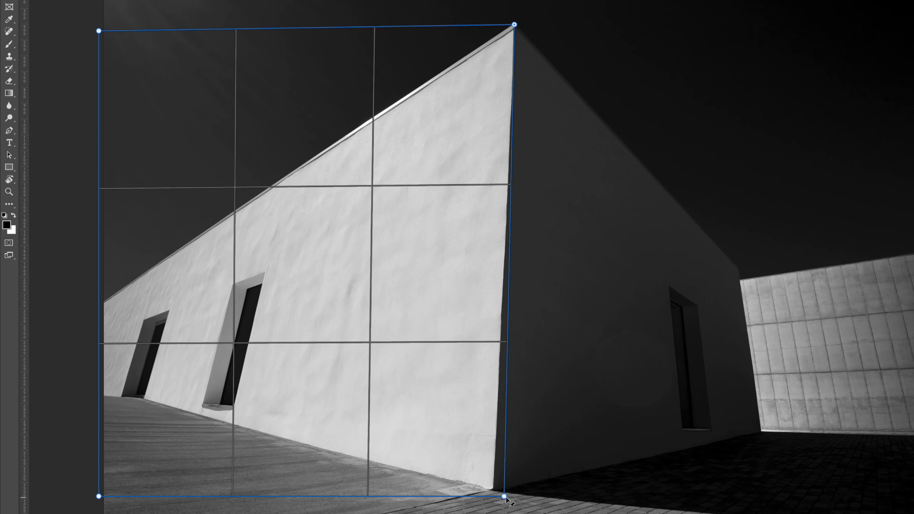
{"action": "left_click_drag", "start_coordinate": [505, 495], "coordinate": [508, 499]}
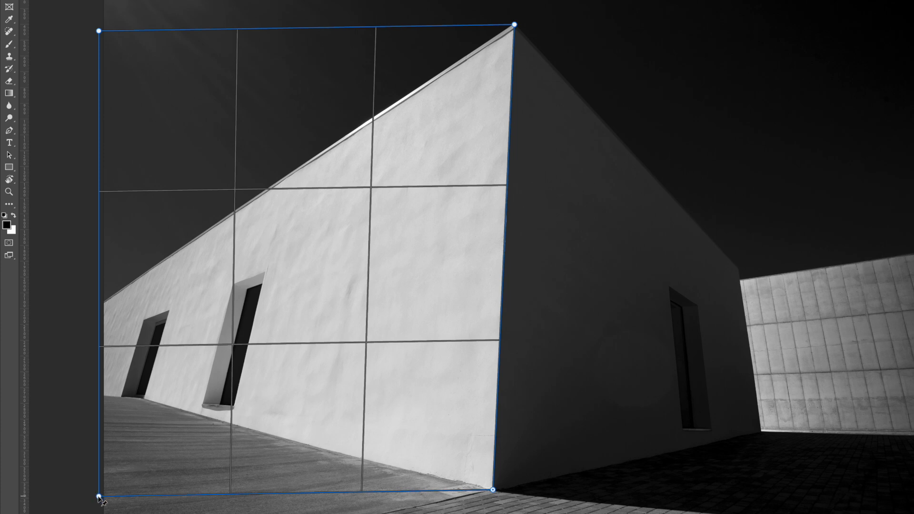
{"action": "left_click_drag", "start_coordinate": [101, 501], "coordinate": [94, 387]}
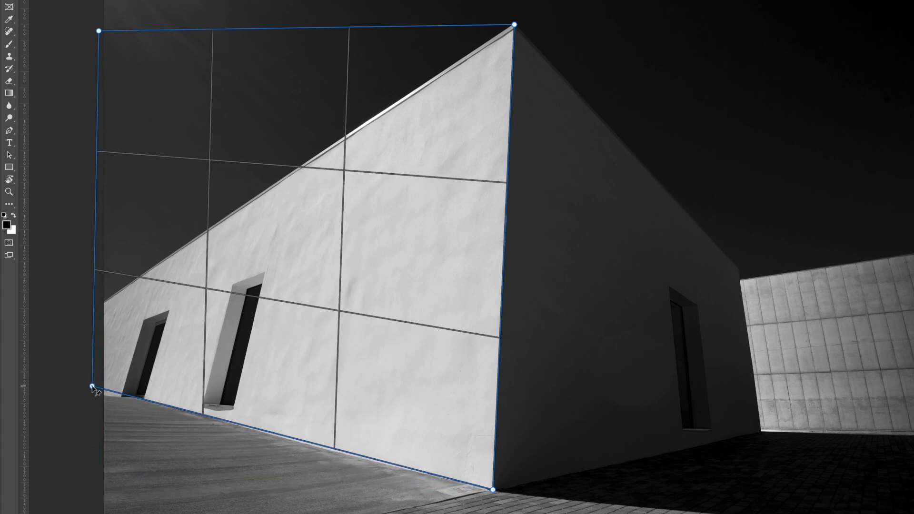
{"action": "left_click_drag", "start_coordinate": [93, 388], "coordinate": [95, 30]}
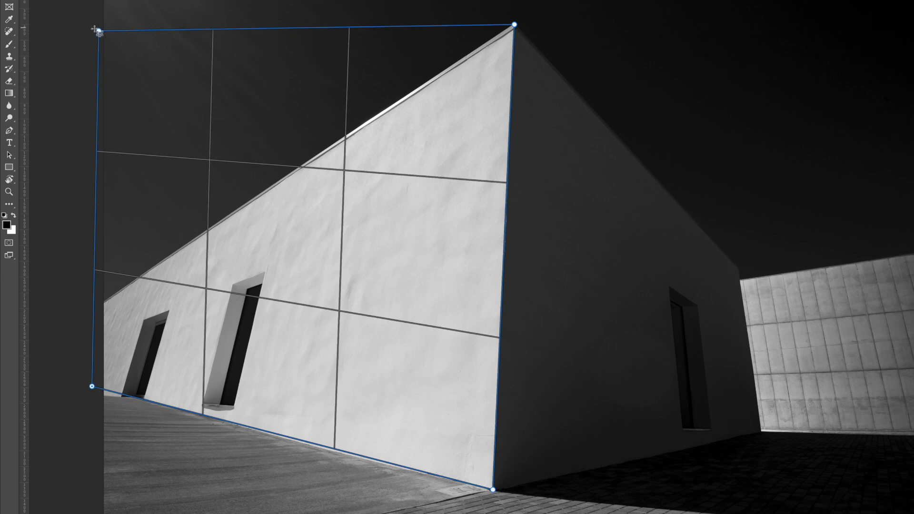
{"action": "left_click_drag", "start_coordinate": [96, 27], "coordinate": [98, 290]}
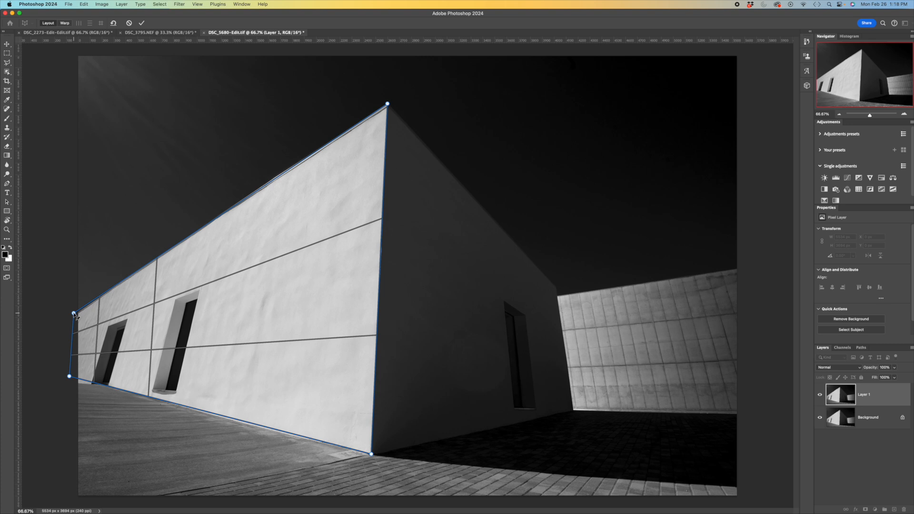
{"action": "left_click_drag", "start_coordinate": [74, 315], "coordinate": [68, 318]}
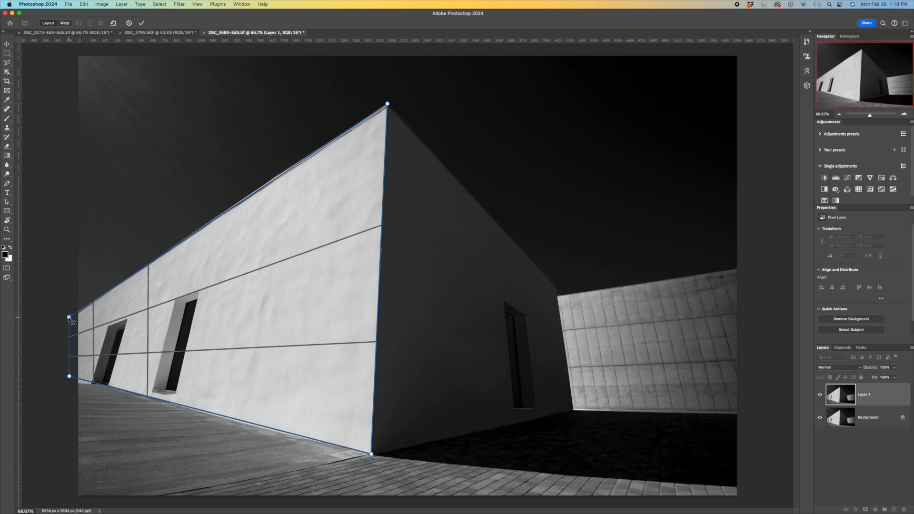
{"action": "left_click_drag", "start_coordinate": [69, 318], "coordinate": [69, 320]}
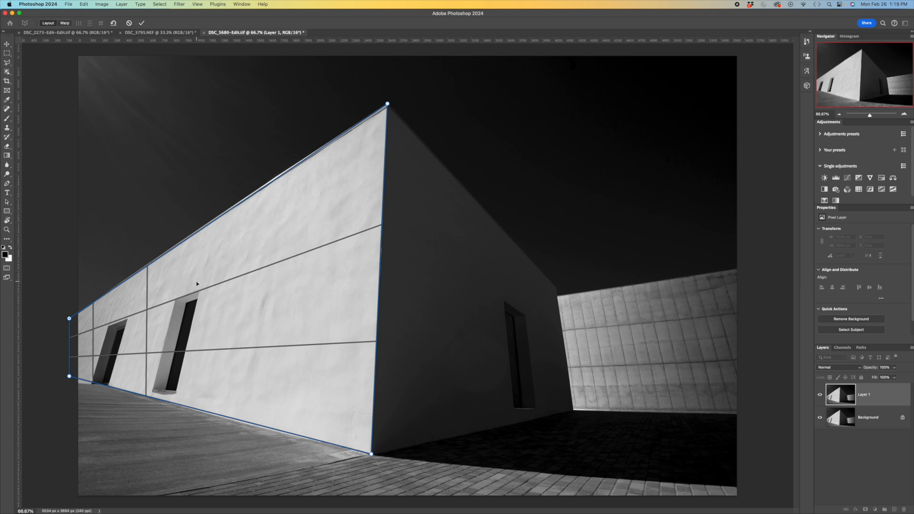
{"action": "mouse_move", "coordinate": [396, 145]}
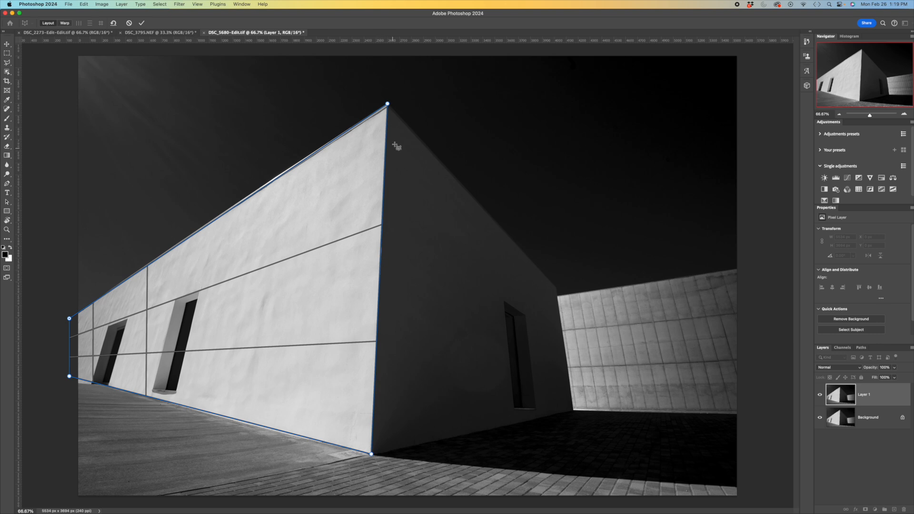
{"action": "mouse_move", "coordinate": [396, 113]}
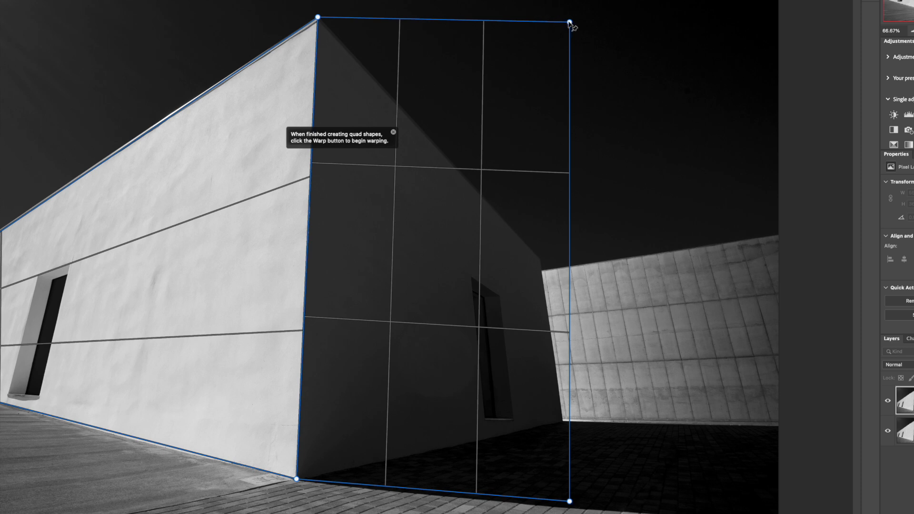
- Fit joined grids over the shaded wall and the distant facade, adjusting their top and right corners
{"action": "left_click_drag", "start_coordinate": [568, 17], "coordinate": [538, 259]}
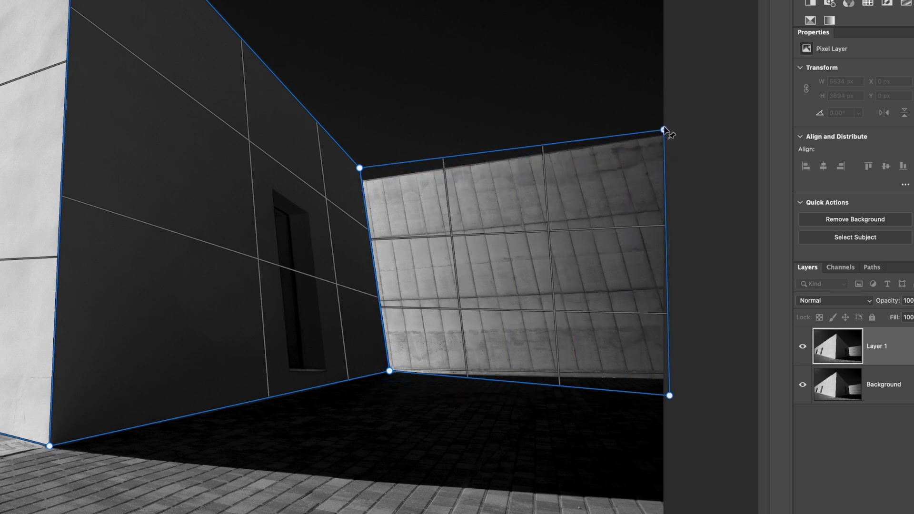
{"action": "left_click_drag", "start_coordinate": [662, 129], "coordinate": [666, 120]}
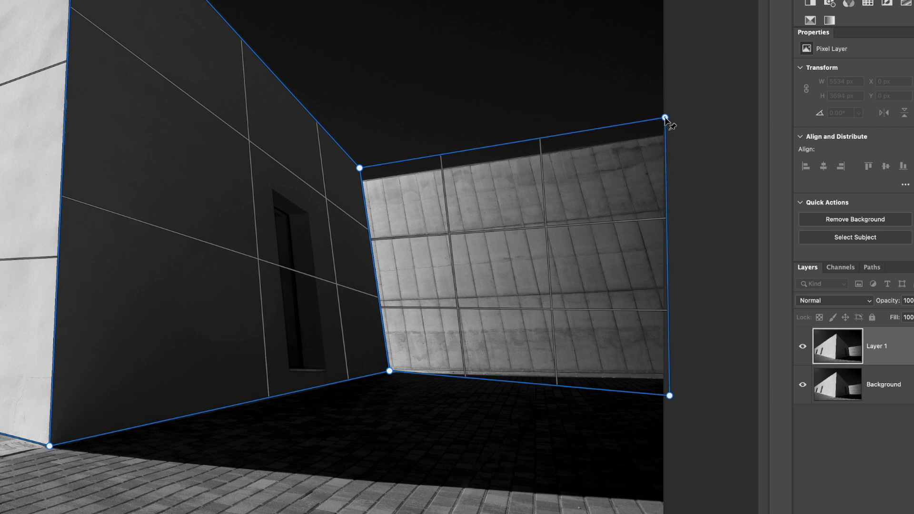
{"action": "left_click_drag", "start_coordinate": [666, 118], "coordinate": [671, 115]}
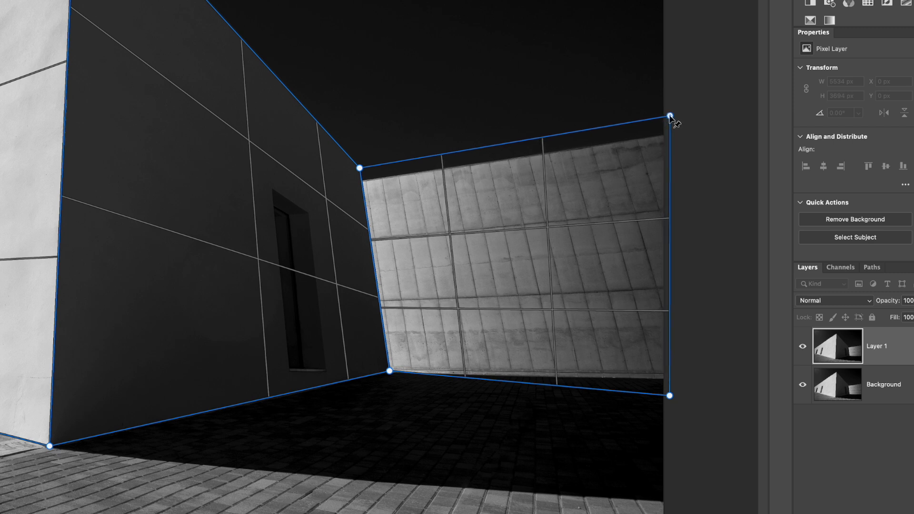
{"action": "mouse_move", "coordinate": [673, 401]}
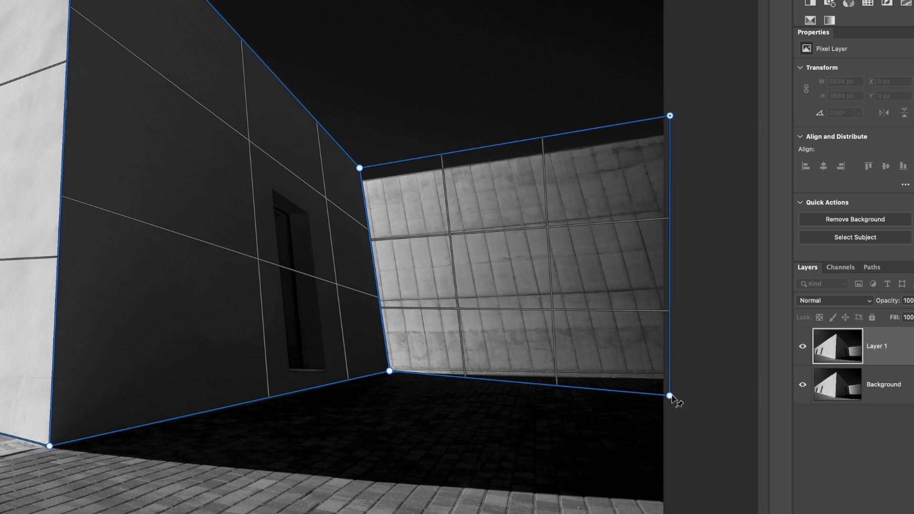
{"action": "left_click_drag", "start_coordinate": [669, 401], "coordinate": [668, 378]}
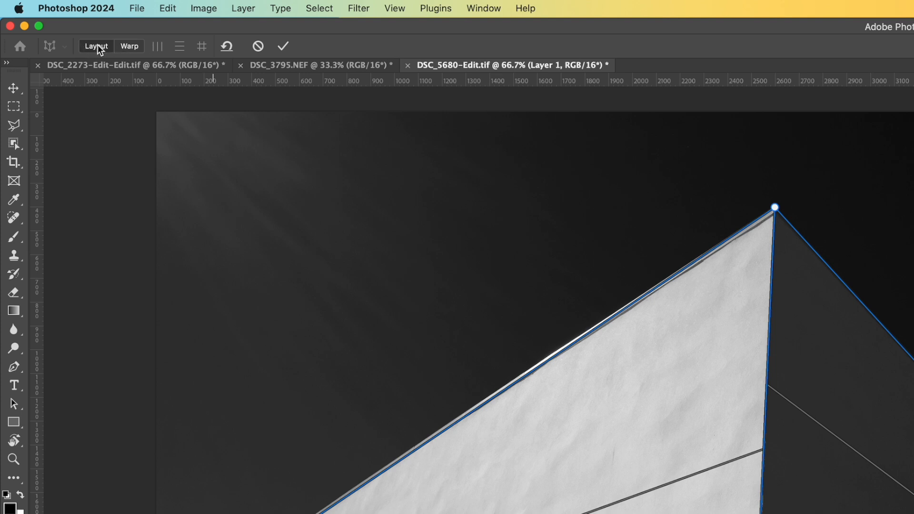
{"action": "mouse_move", "coordinate": [129, 45]}
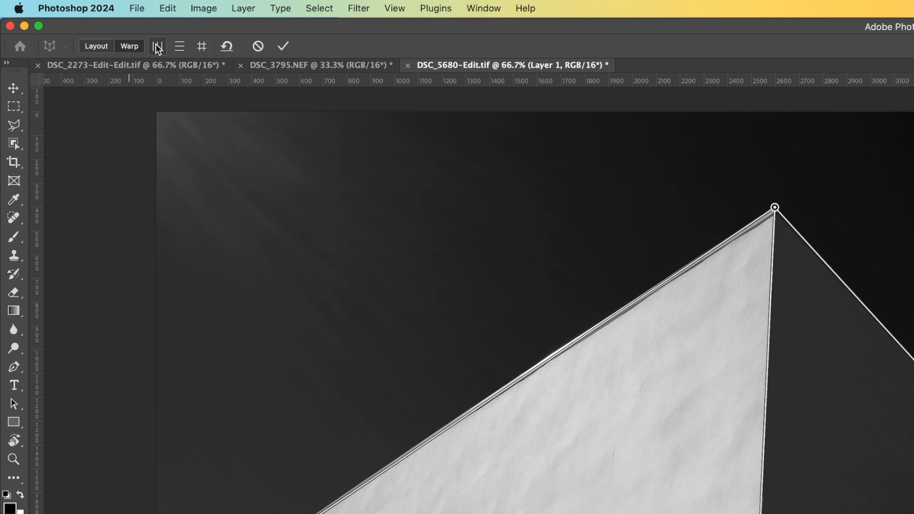
{"action": "mouse_move", "coordinate": [157, 46]}
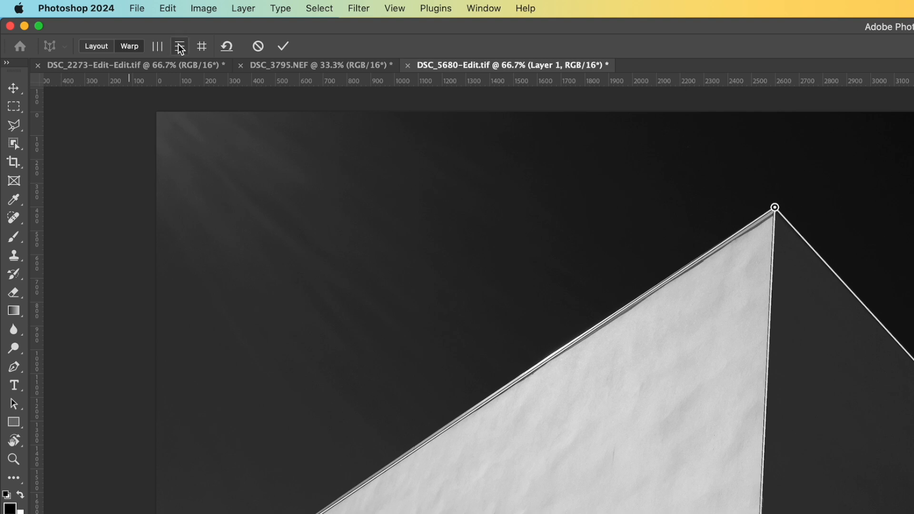
{"action": "mouse_move", "coordinate": [180, 46]}
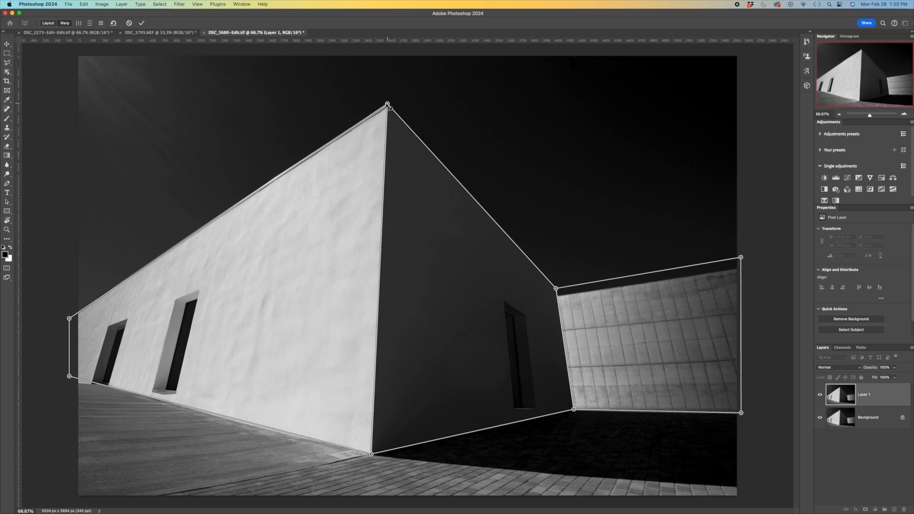
- Drag the facade's warp pins so its verticals stand upright, then commit the warp
{"action": "left_click_drag", "start_coordinate": [387, 105], "coordinate": [376, 105]}
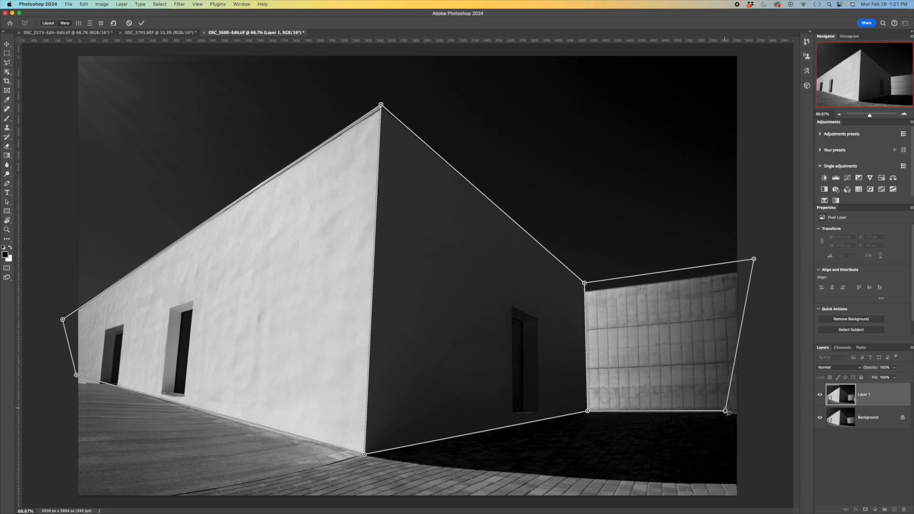
{"action": "left_click_drag", "start_coordinate": [725, 411], "coordinate": [754, 432]}
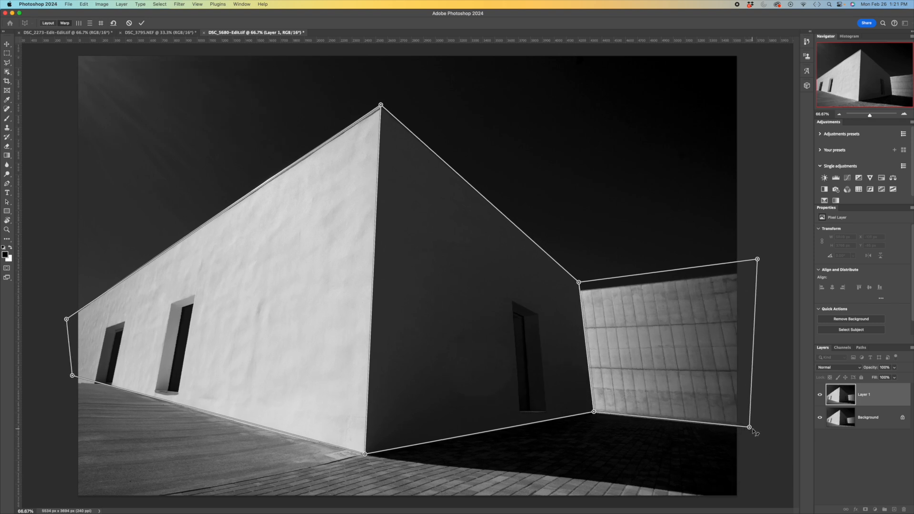
{"action": "left_click_drag", "start_coordinate": [749, 427], "coordinate": [754, 431]}
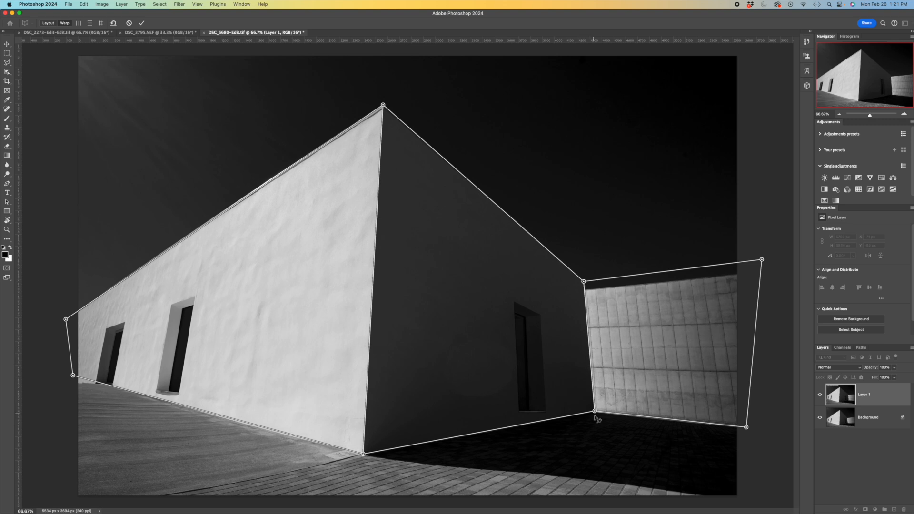
{"action": "left_click_drag", "start_coordinate": [593, 411], "coordinate": [588, 416]}
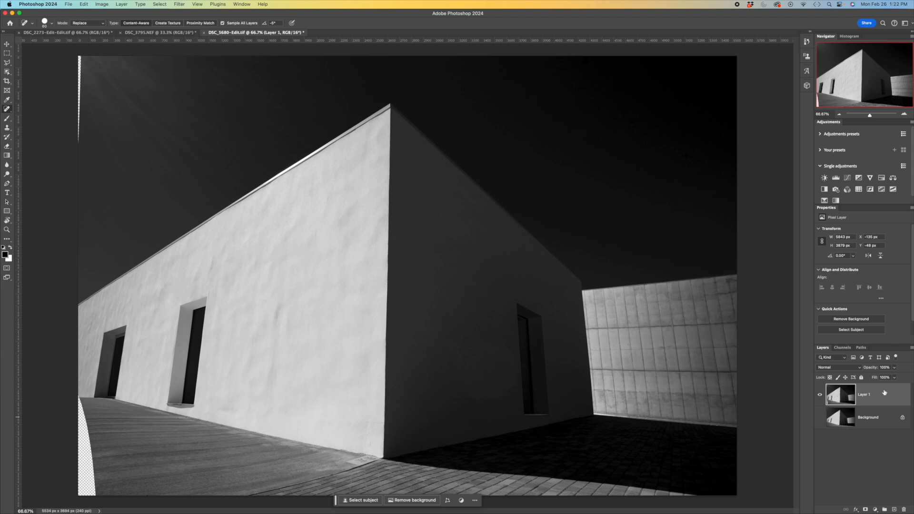
{"action": "mouse_move", "coordinate": [531, 324]}
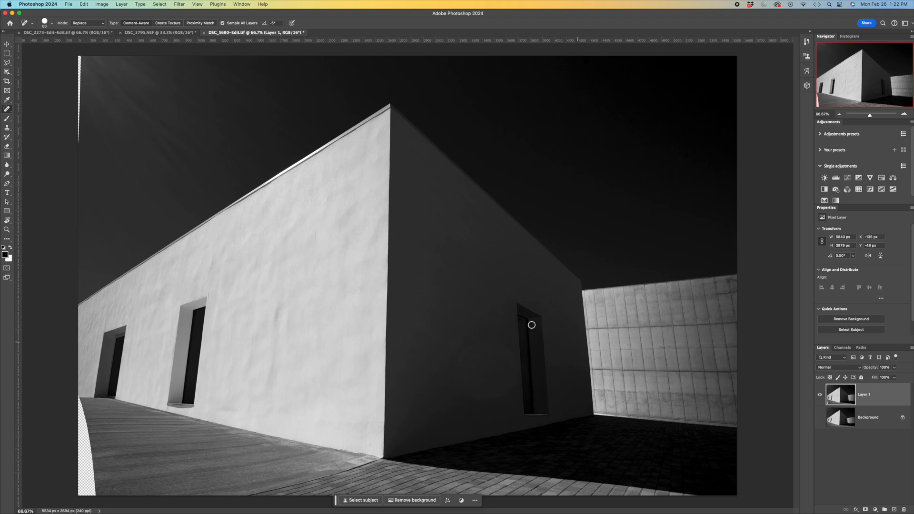
- Lasso the lower-left transparent gap and run Generative Fill to generate pavement
{"action": "key", "text": "tab"}
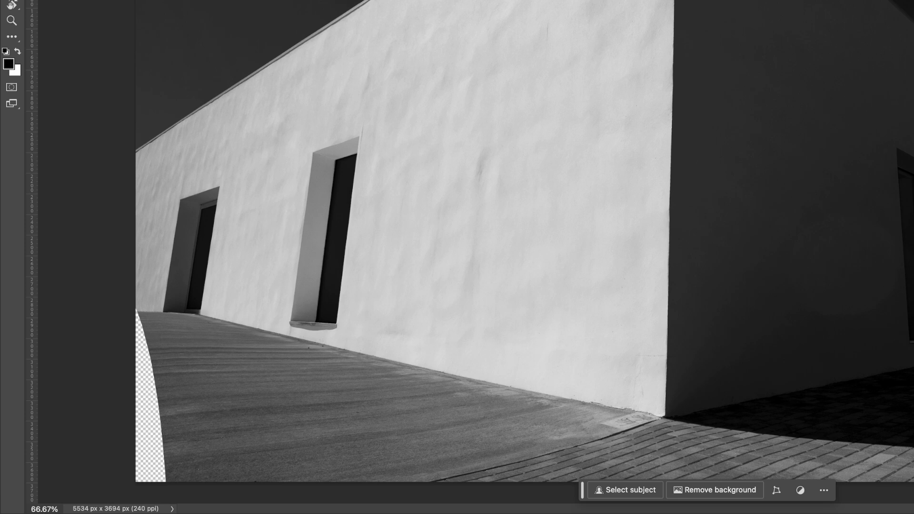
{"action": "mouse_move", "coordinate": [135, 302]}
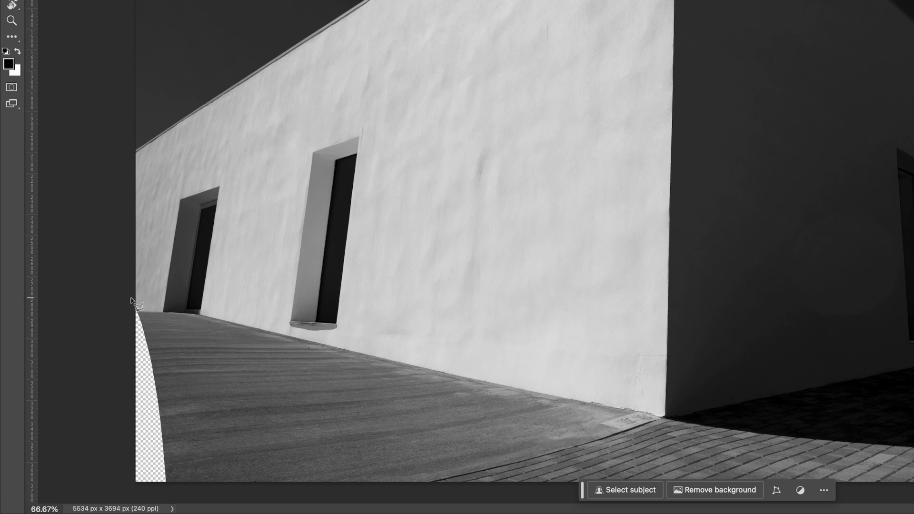
{"action": "left_click_drag", "start_coordinate": [142, 304], "coordinate": [177, 453]}
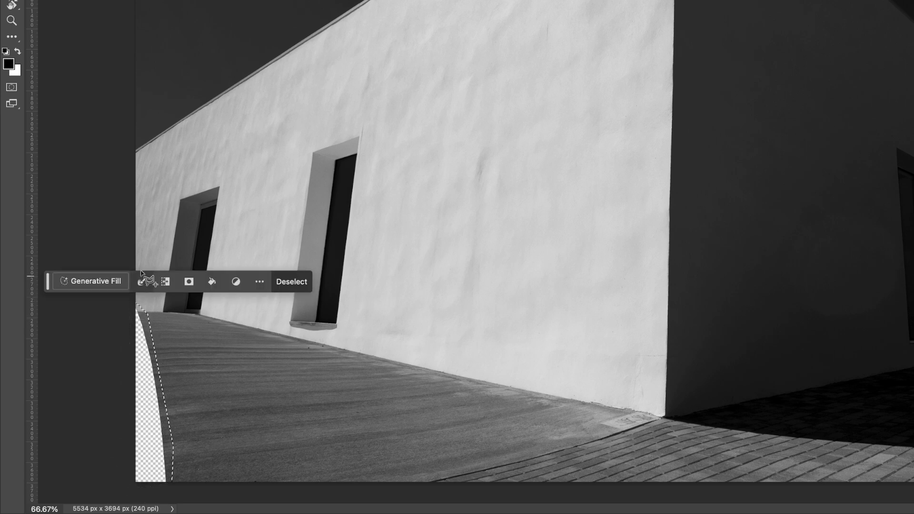
{"action": "left_click", "coordinate": [95, 281]}
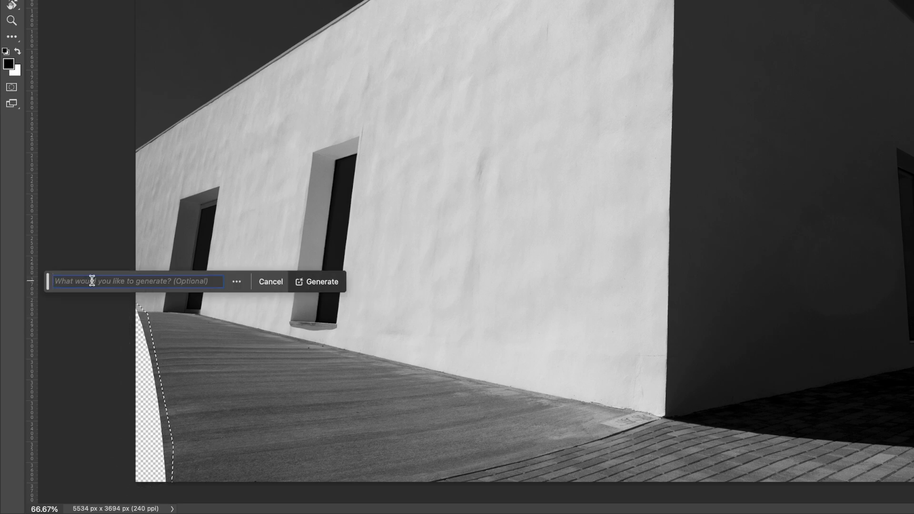
{"action": "left_click", "coordinate": [269, 282]}
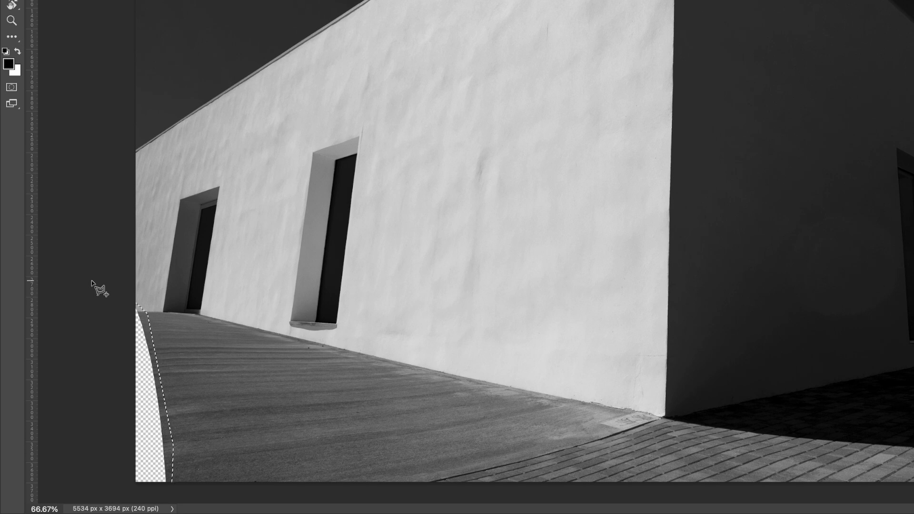
{"action": "mouse_move", "coordinate": [93, 285]}
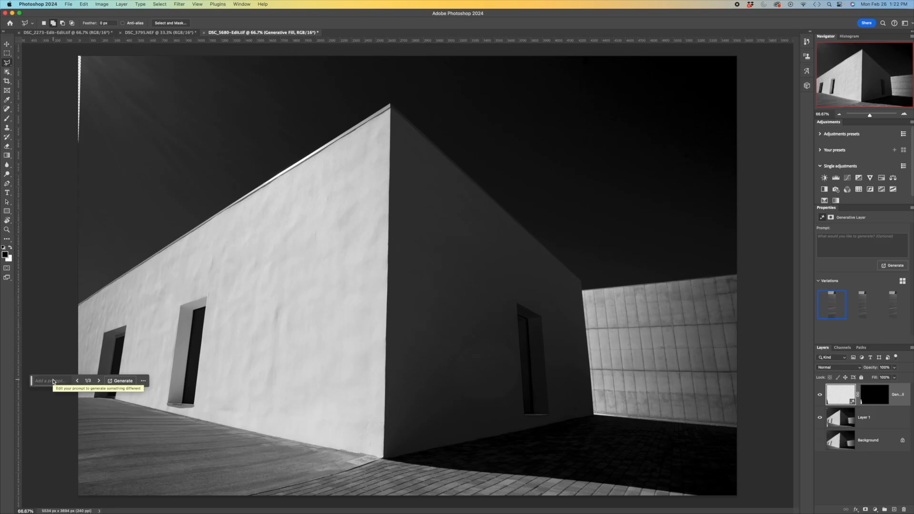
{"action": "mouse_move", "coordinate": [91, 58]}
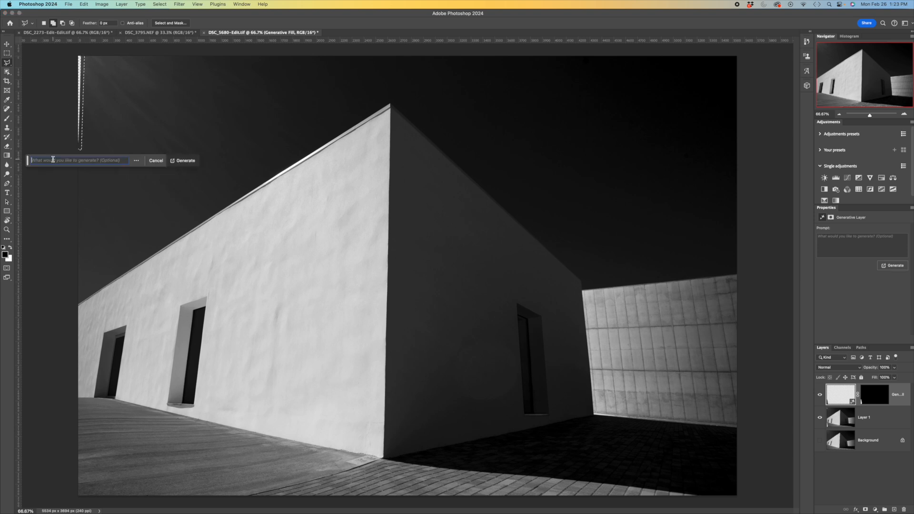
- Generate fill for the top-left transparent strip, then switch to the DSC_3795 tower photo
{"action": "left_click", "coordinate": [184, 160]}
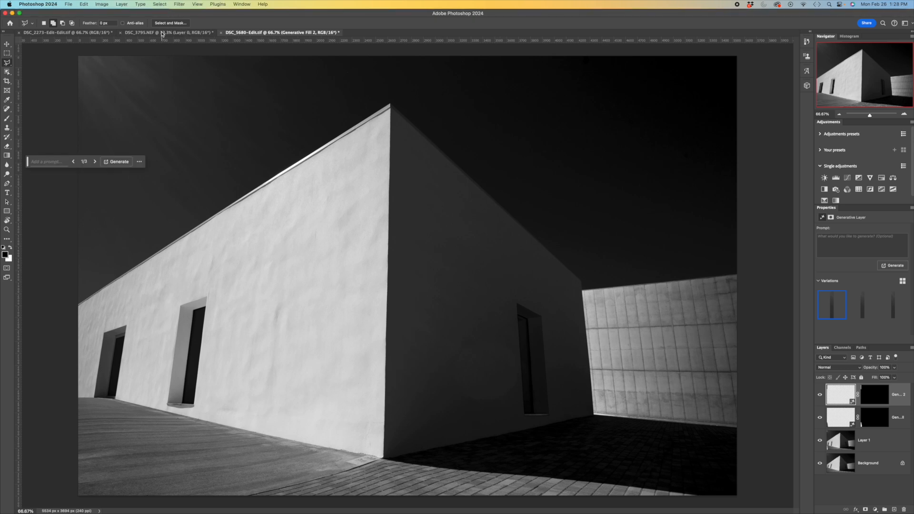
{"action": "left_click", "coordinate": [170, 32]}
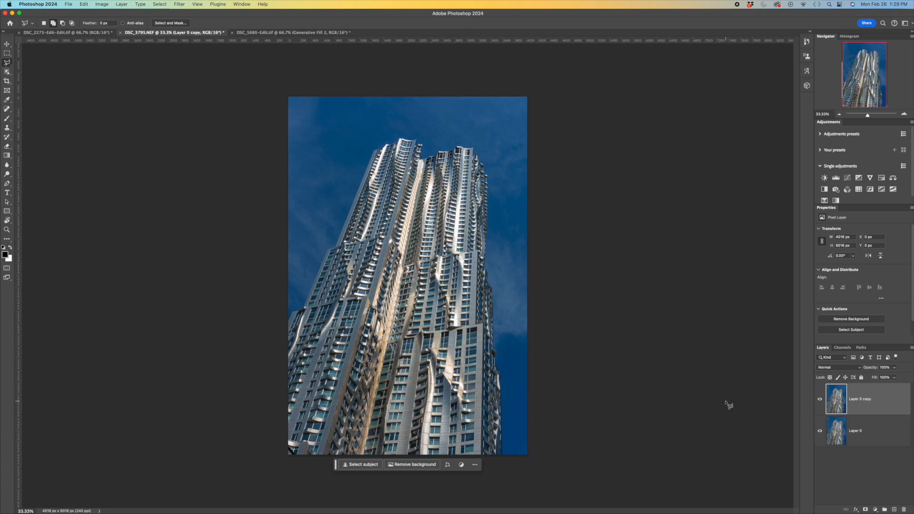
- Start Perspective Warp on the tower layer and stretch a layout plane over the tower
{"action": "left_click", "coordinate": [84, 4]}
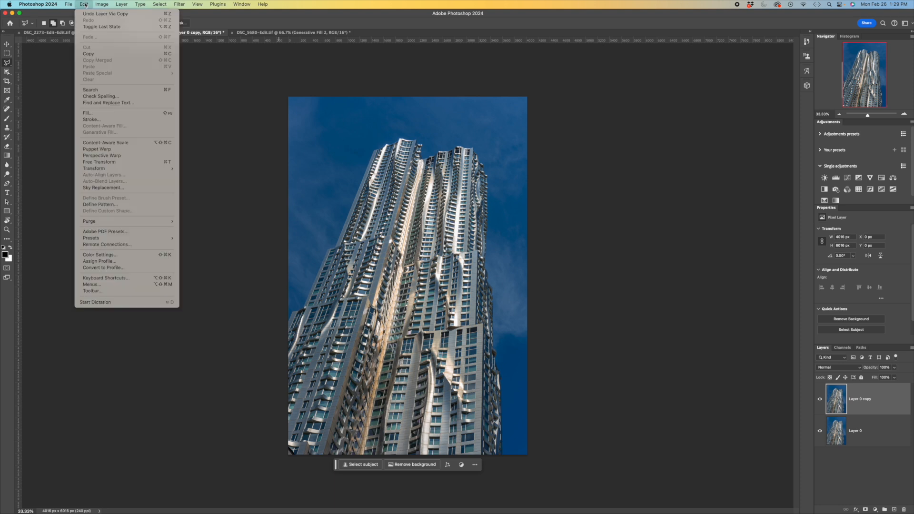
{"action": "mouse_move", "coordinate": [102, 155]}
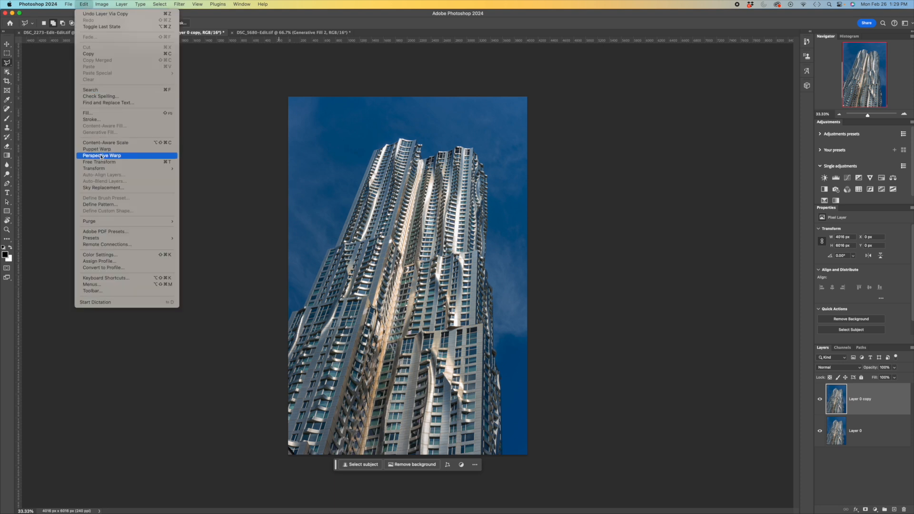
{"action": "left_click", "coordinate": [102, 155]}
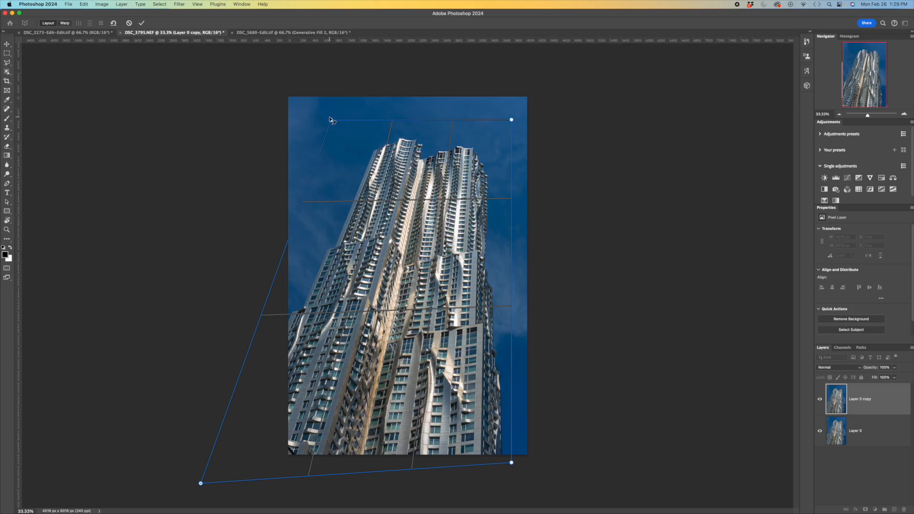
{"action": "left_click_drag", "start_coordinate": [332, 120], "coordinate": [337, 126]}
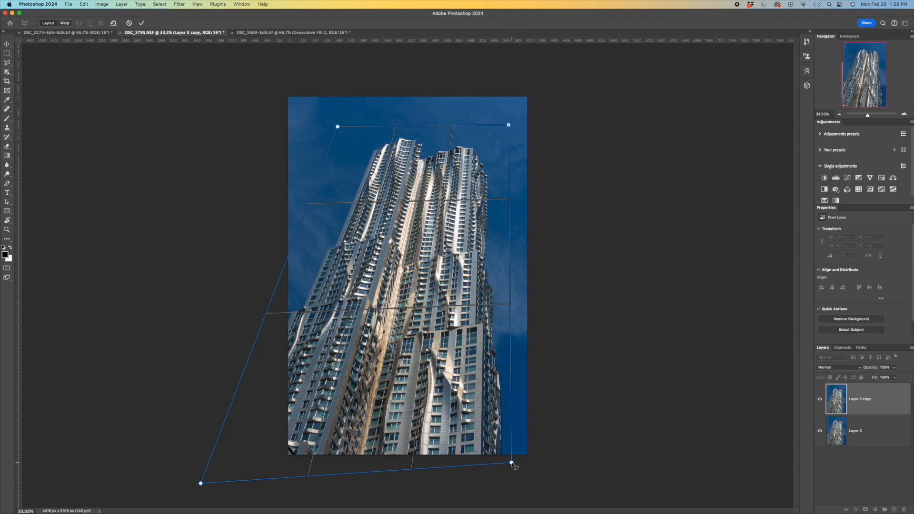
{"action": "left_click_drag", "start_coordinate": [511, 464], "coordinate": [515, 480]}
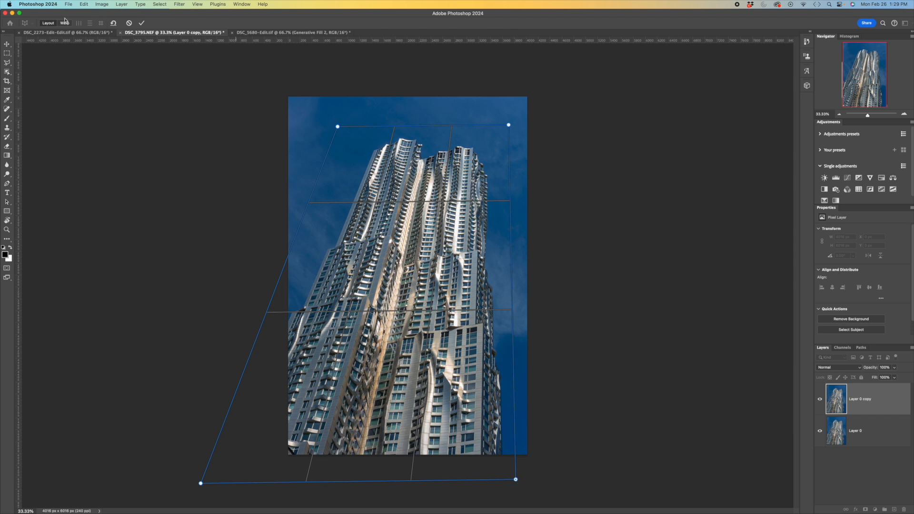
- In Warp mode, drag the plane's corners until the tower's sides are vertical and commit
{"action": "left_click", "coordinate": [63, 23]}
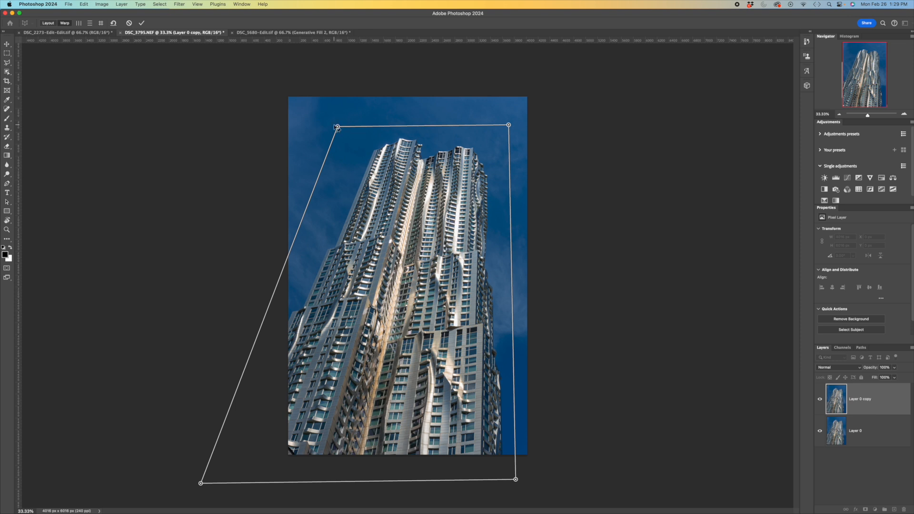
{"action": "left_click_drag", "start_coordinate": [337, 127], "coordinate": [317, 127]}
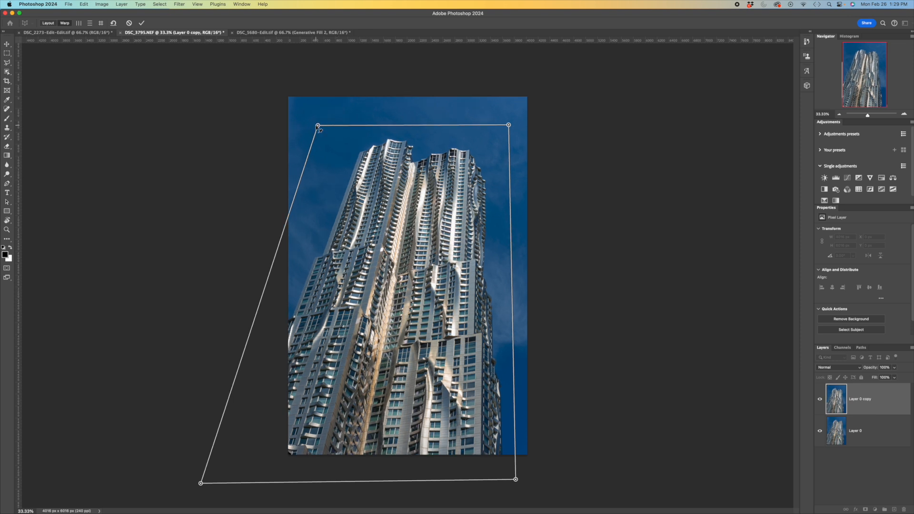
{"action": "left_click_drag", "start_coordinate": [317, 125], "coordinate": [310, 126]}
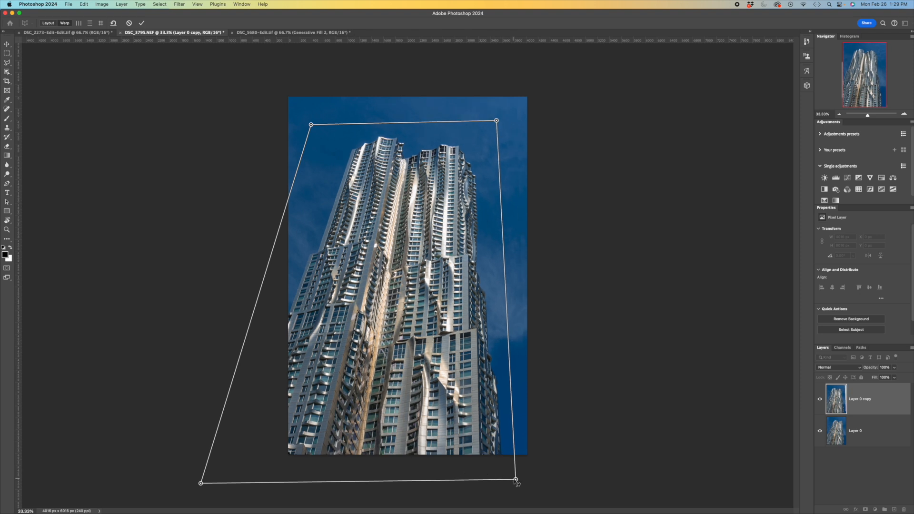
{"action": "left_click_drag", "start_coordinate": [515, 482], "coordinate": [524, 480]}
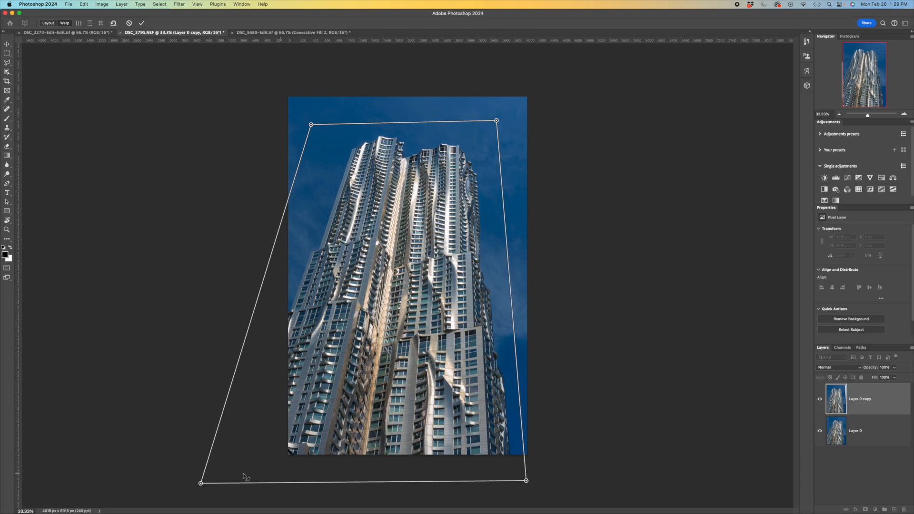
{"action": "left_click_drag", "start_coordinate": [201, 482], "coordinate": [230, 488]}
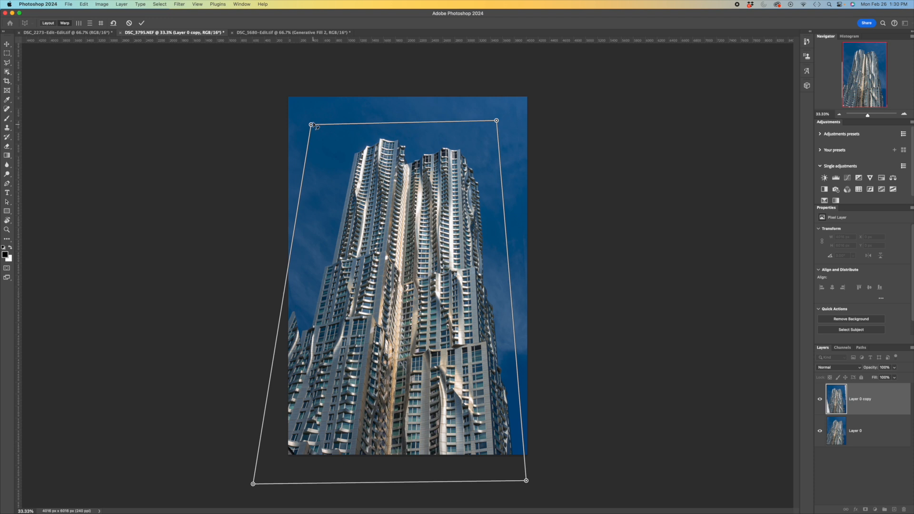
{"action": "left_click_drag", "start_coordinate": [310, 125], "coordinate": [313, 121]}
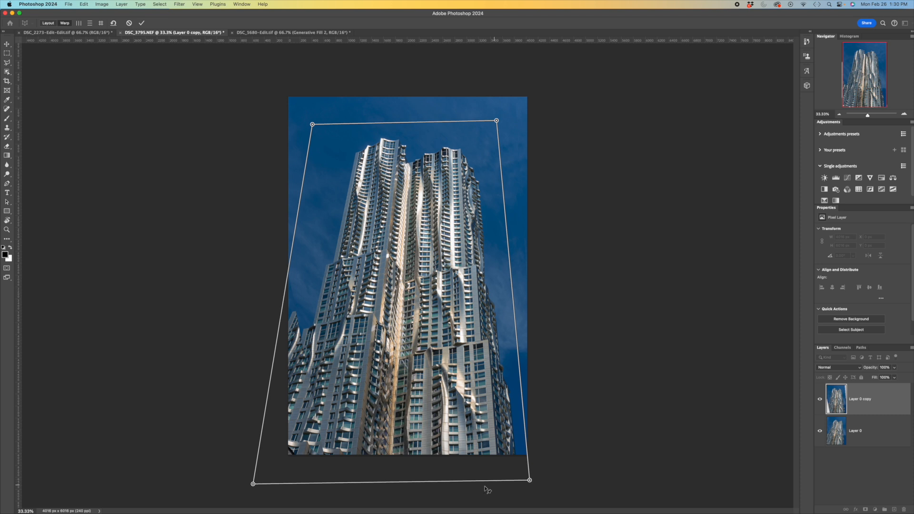
{"action": "left_click_drag", "start_coordinate": [254, 483], "coordinate": [256, 482]}
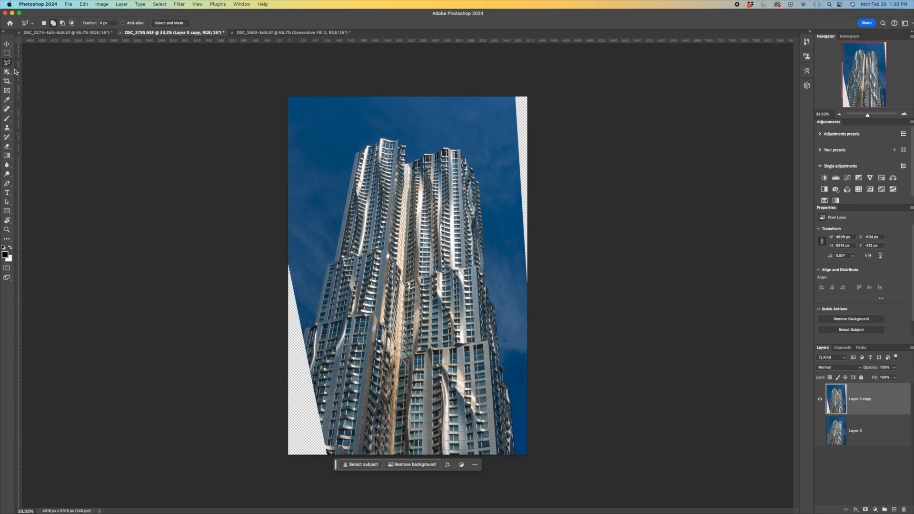
{"action": "mouse_move", "coordinate": [286, 261]}
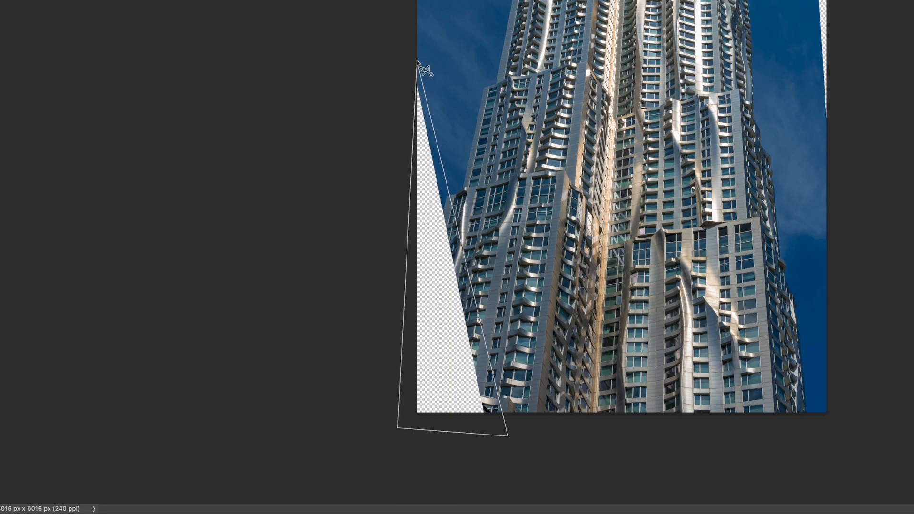
- Close a polygonal selection around the left wedge and generate fill for it
{"action": "left_click", "coordinate": [420, 66]}
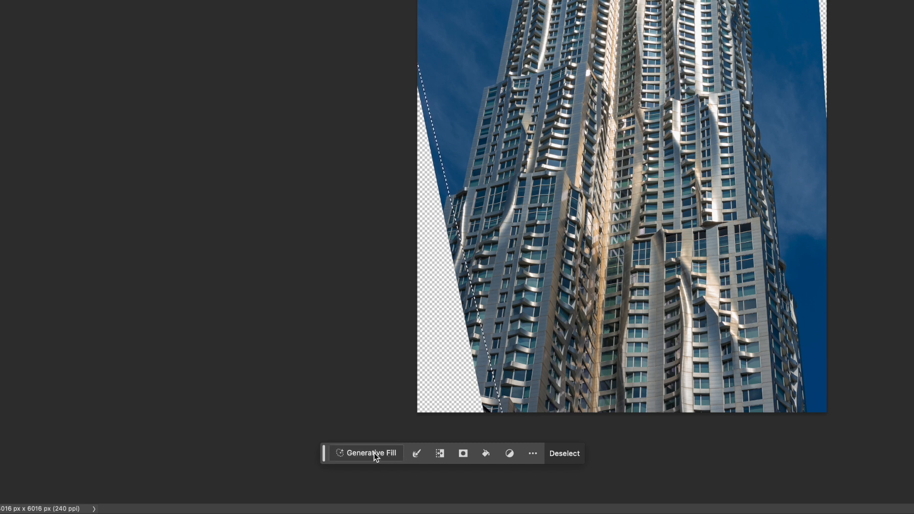
{"action": "left_click", "coordinate": [365, 453]}
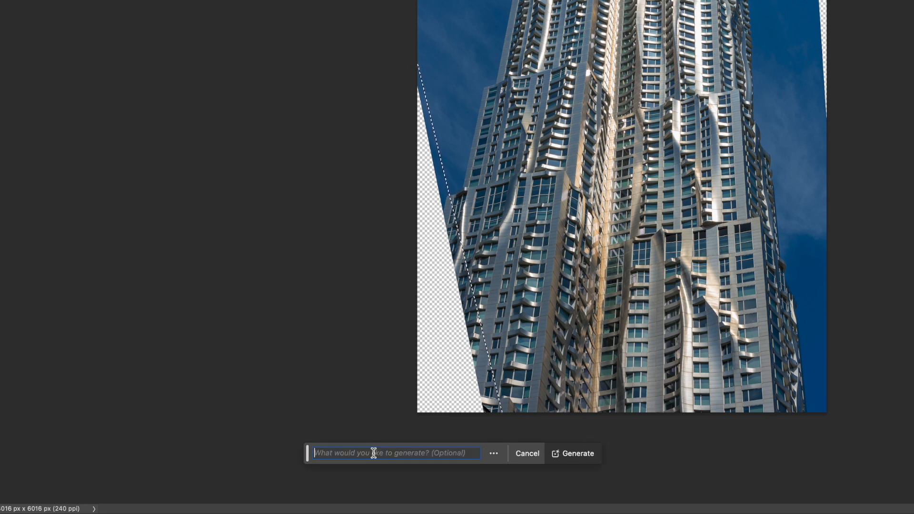
{"action": "left_click", "coordinate": [576, 453]}
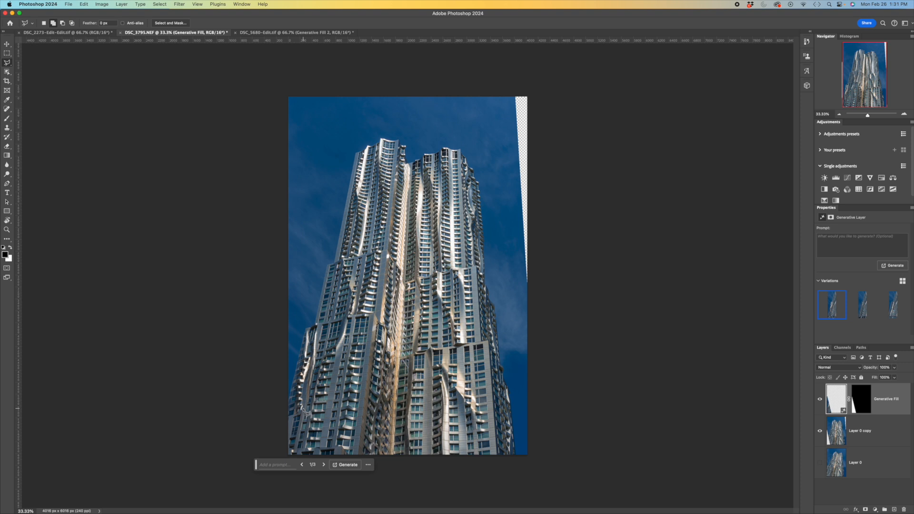
{"action": "mouse_move", "coordinate": [720, 296]}
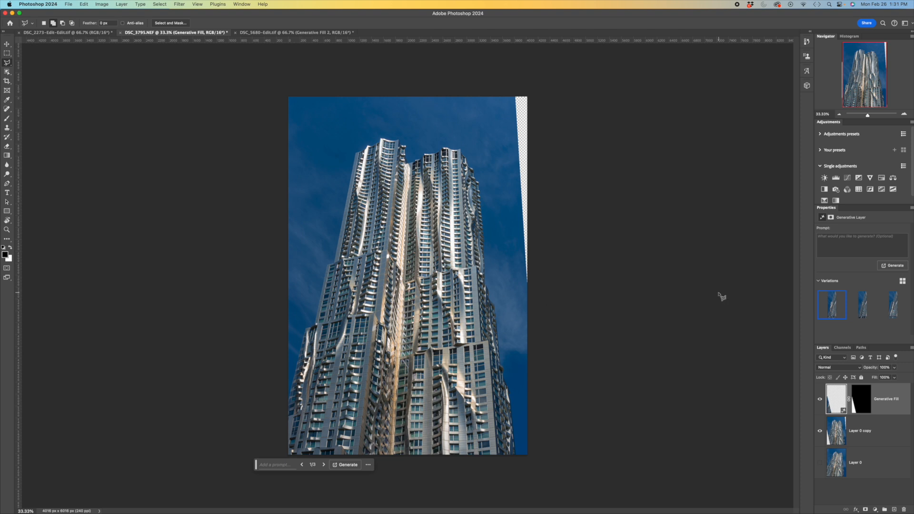
- Browse the generated fill variations and settle on one
{"action": "left_click", "coordinate": [862, 305]}
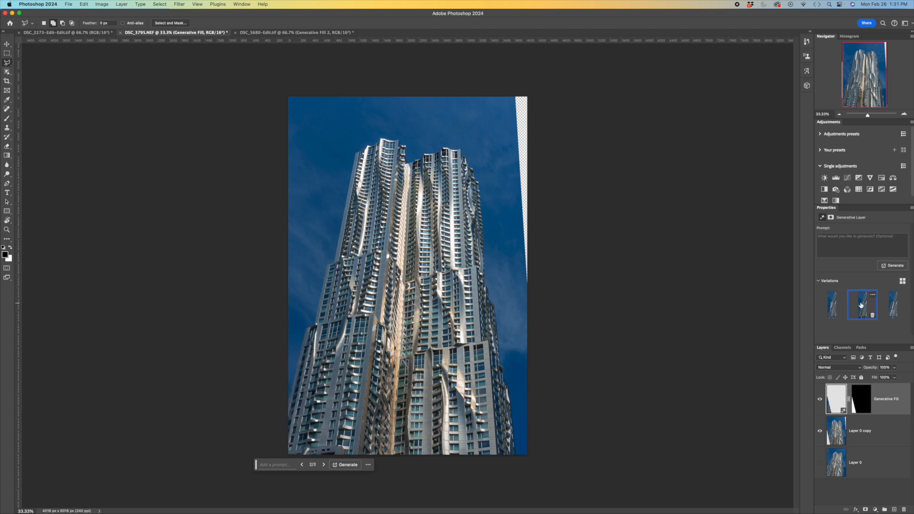
{"action": "left_click", "coordinate": [892, 305]}
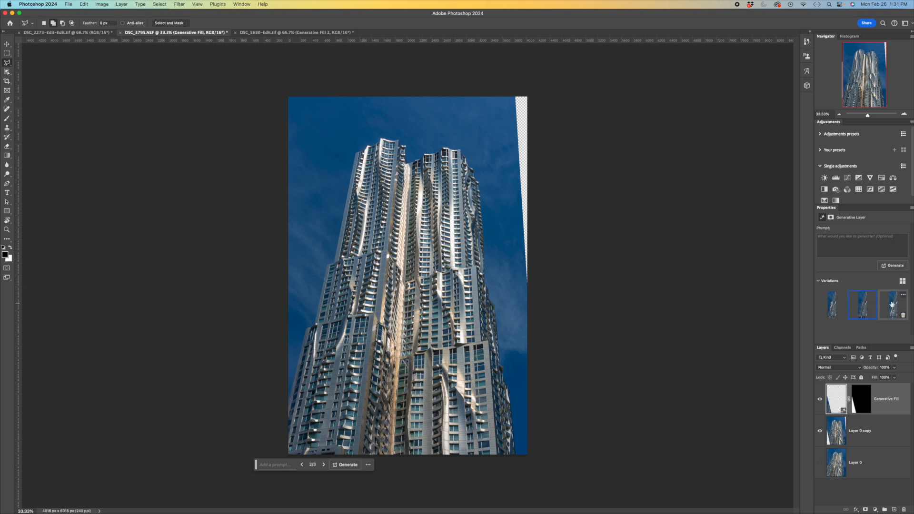
{"action": "left_click", "coordinate": [893, 304]}
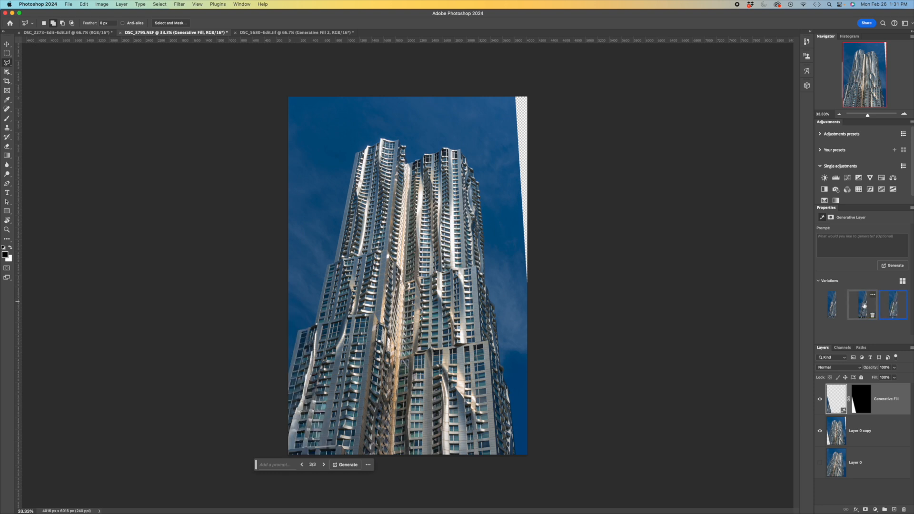
{"action": "left_click", "coordinate": [863, 305]}
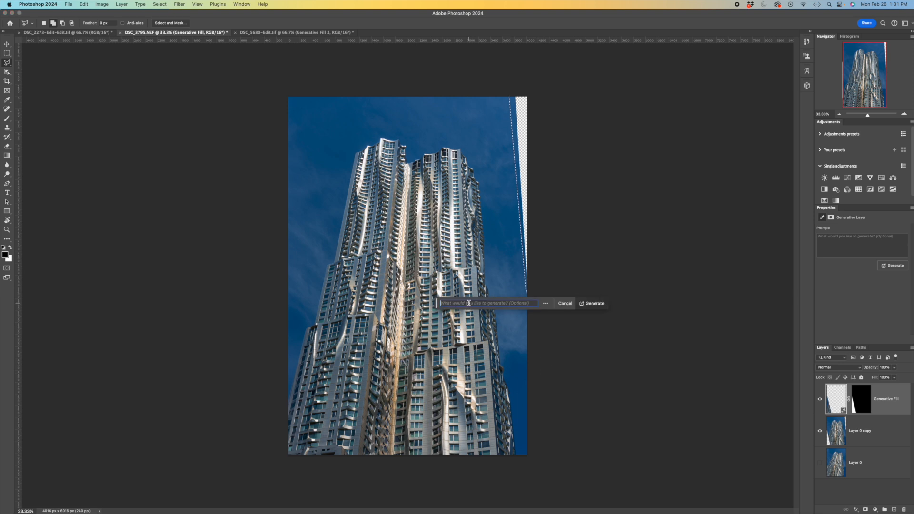
- Generate fill for the right-edge strip and toggle the new layer's visibility to compare
{"action": "left_click", "coordinate": [591, 302]}
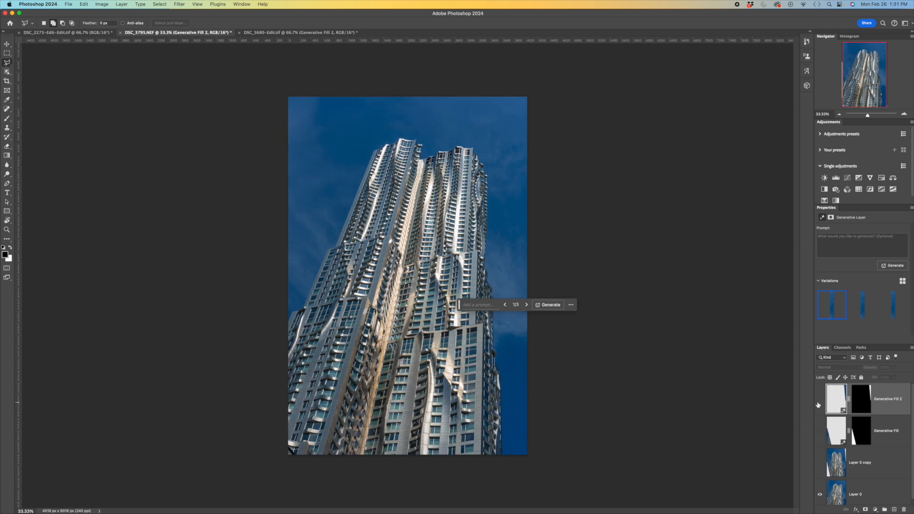
{"action": "mouse_move", "coordinate": [817, 404]}
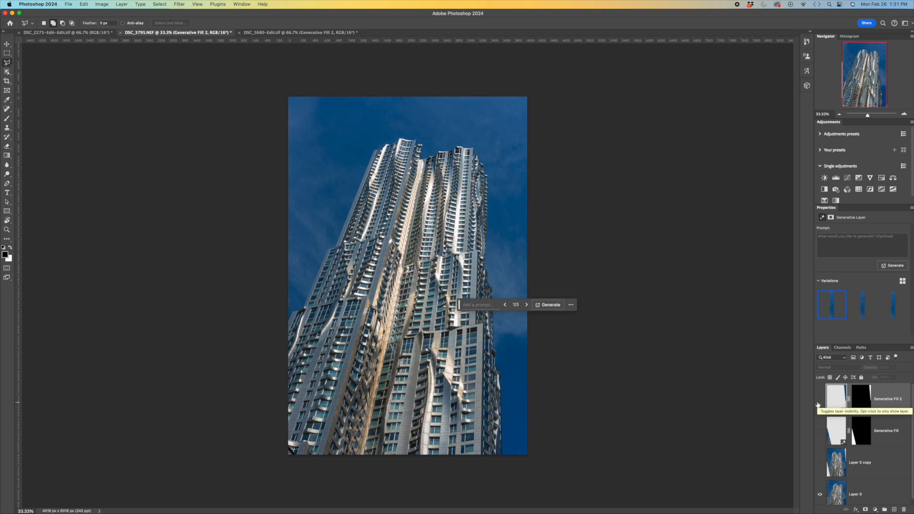
{"action": "left_click", "coordinate": [820, 399]}
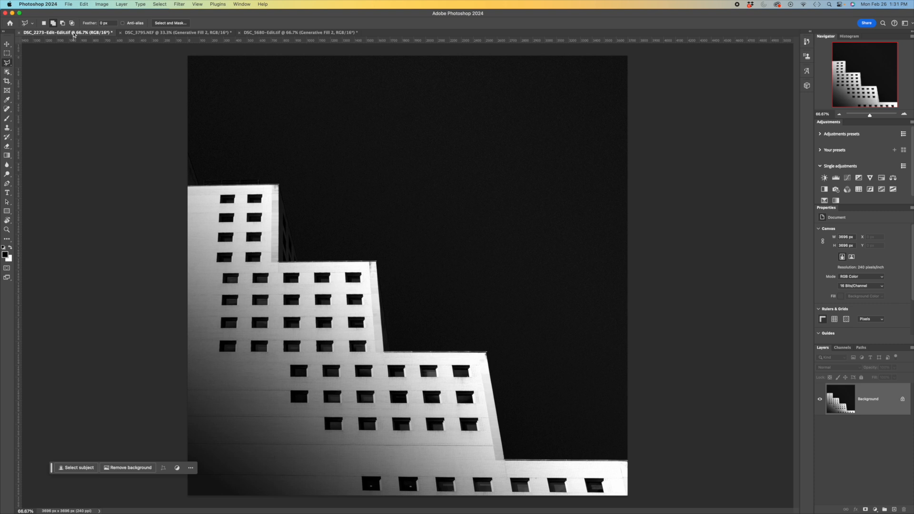
{"action": "mouse_move", "coordinate": [671, 300]}
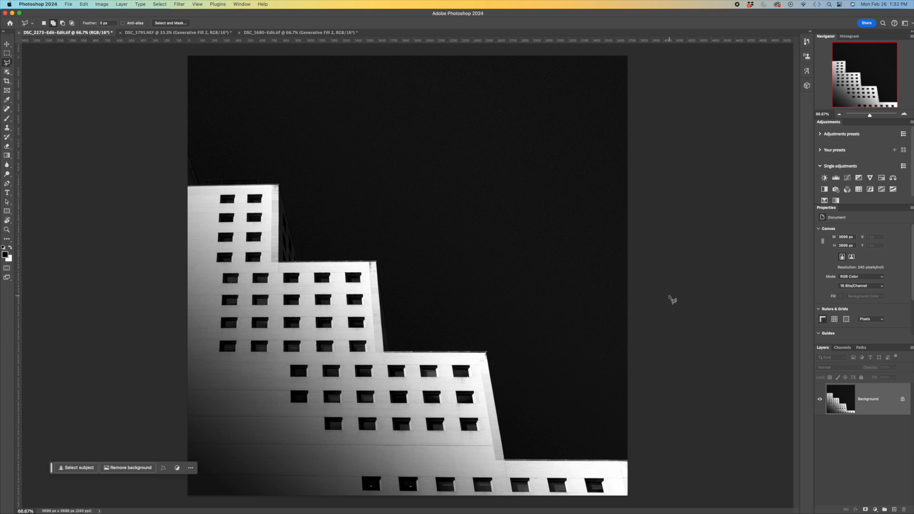
{"action": "mouse_move", "coordinate": [318, 242]}
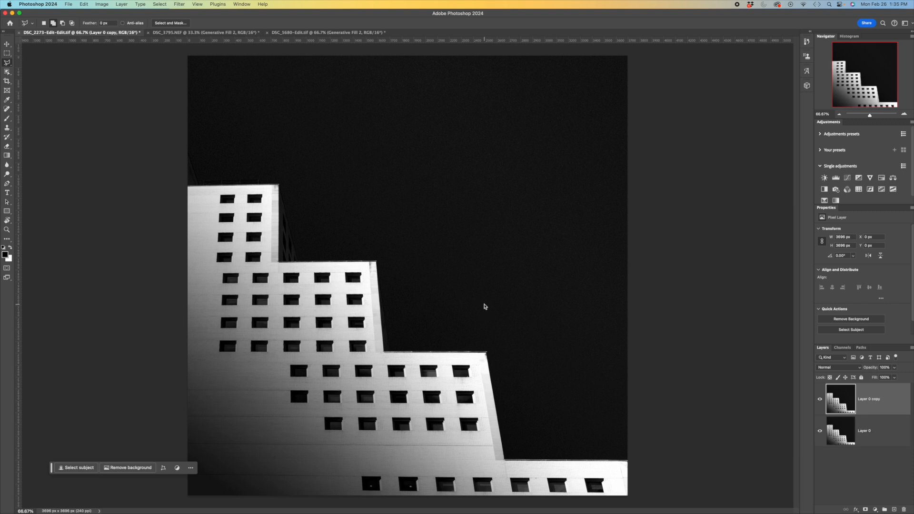
- Start Perspective Warp on the building copy and lay one plane over the stepped facade
{"action": "left_click", "coordinate": [84, 4]}
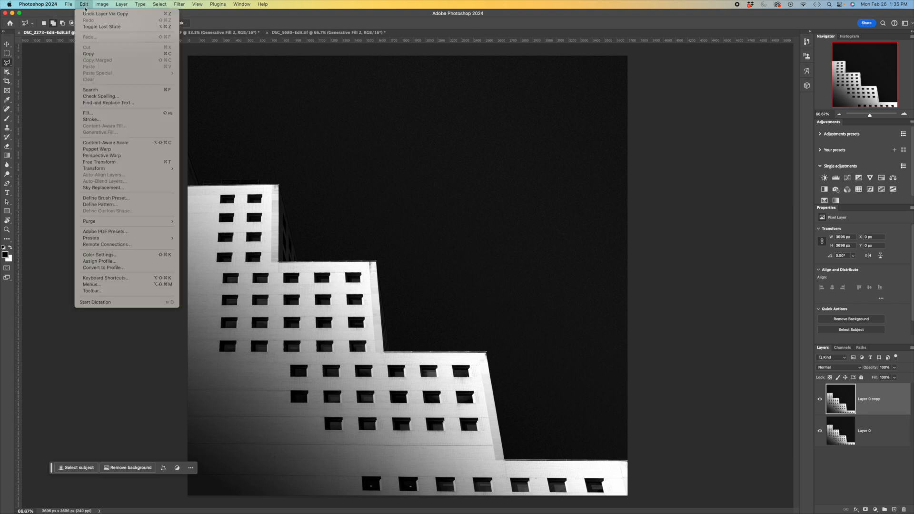
{"action": "mouse_move", "coordinate": [102, 155]}
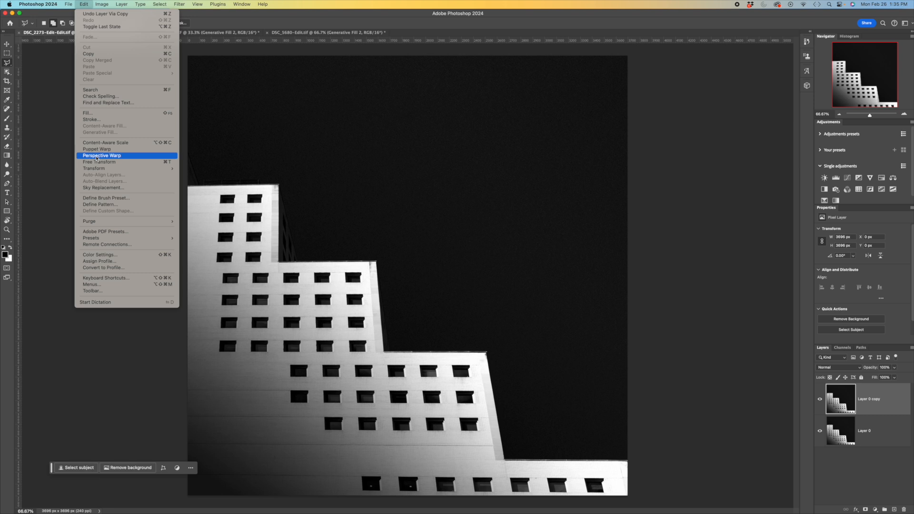
{"action": "left_click", "coordinate": [102, 156]}
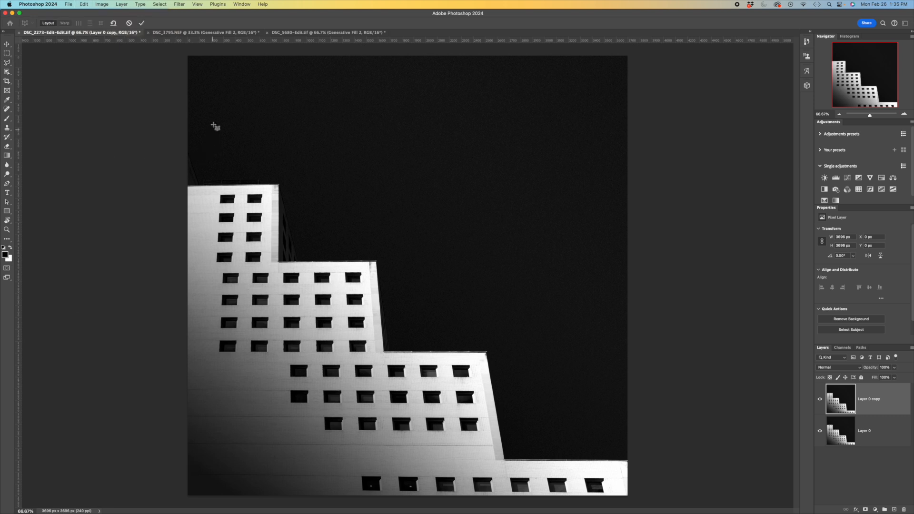
{"action": "mouse_move", "coordinate": [193, 152]}
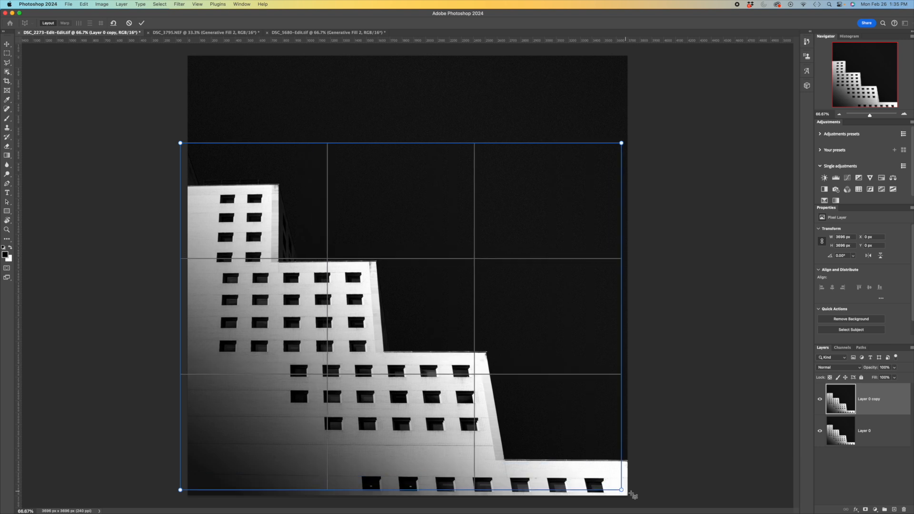
{"action": "left_click_drag", "start_coordinate": [623, 489], "coordinate": [640, 501]}
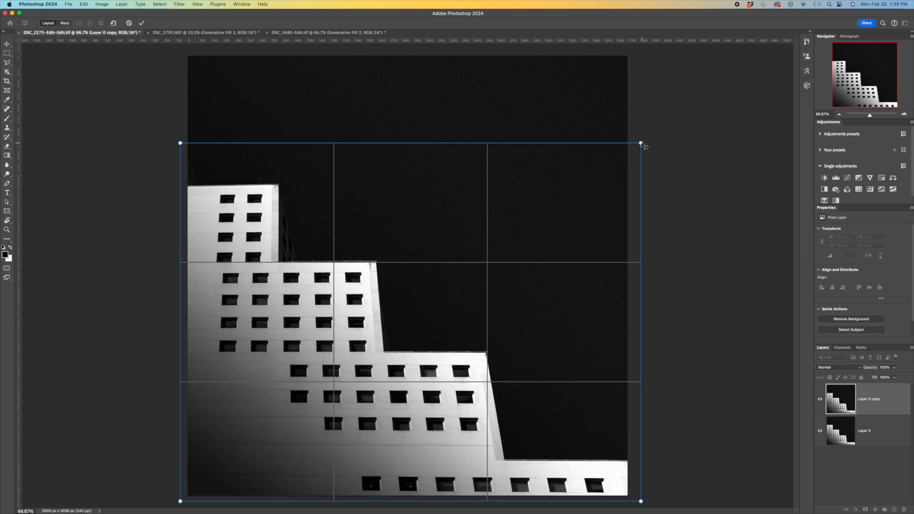
- Drag the plane's right-side corners and top edge to follow the facade's edges
{"action": "left_click_drag", "start_coordinate": [640, 144], "coordinate": [628, 144]}
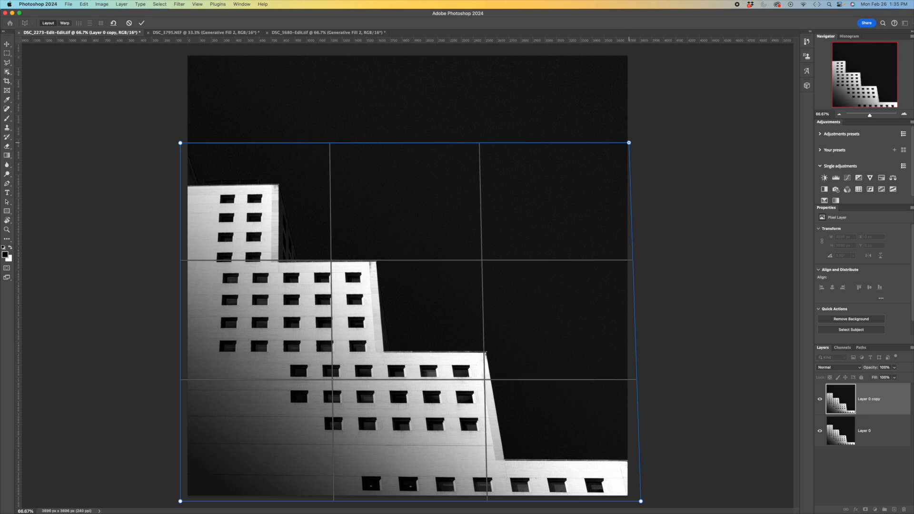
{"action": "left_click_drag", "start_coordinate": [628, 143], "coordinate": [630, 144]}
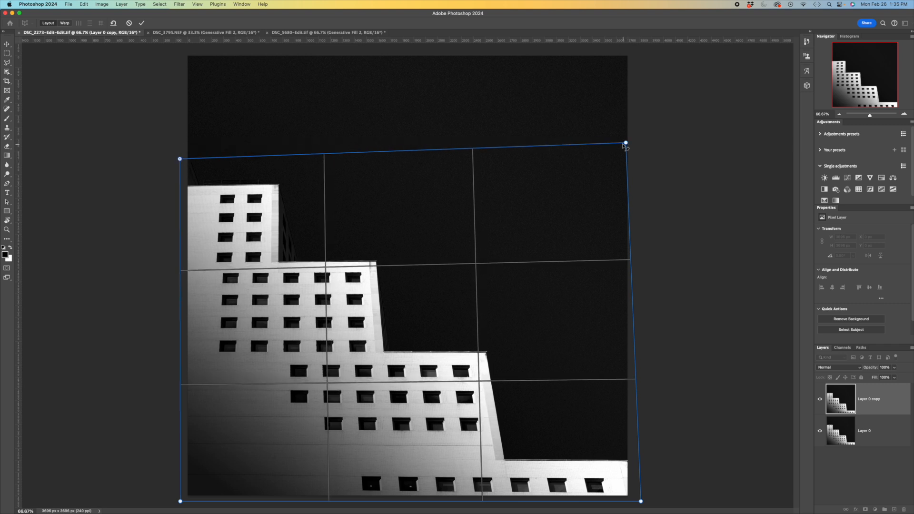
{"action": "left_click_drag", "start_coordinate": [625, 143], "coordinate": [618, 152]}
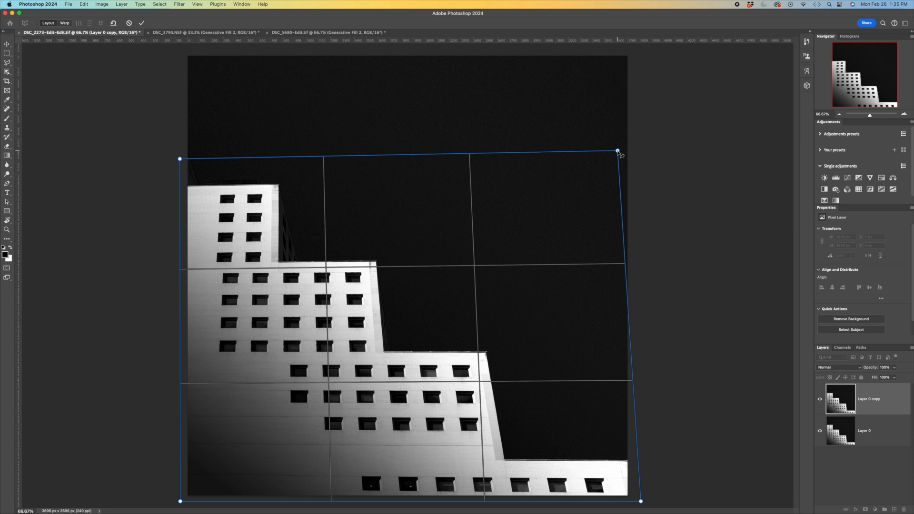
{"action": "left_click_drag", "start_coordinate": [616, 151], "coordinate": [612, 151]}
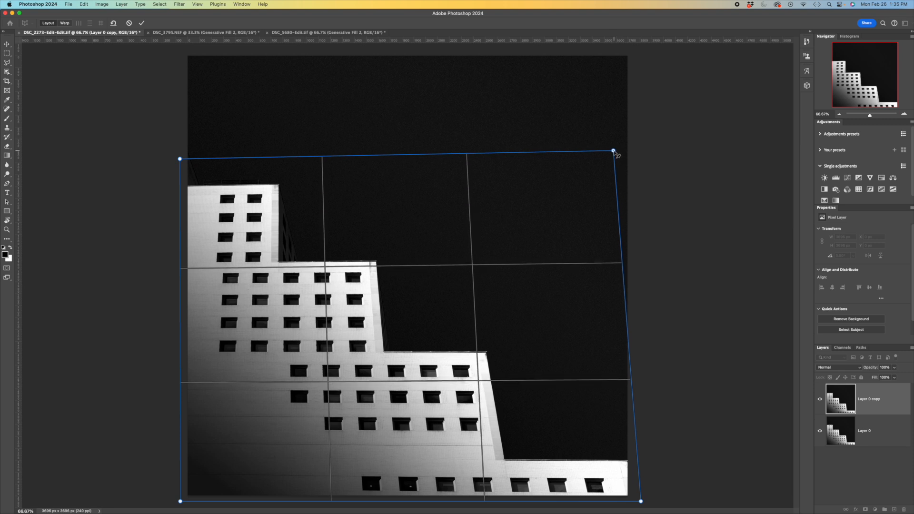
{"action": "left_click_drag", "start_coordinate": [613, 150], "coordinate": [615, 155]}
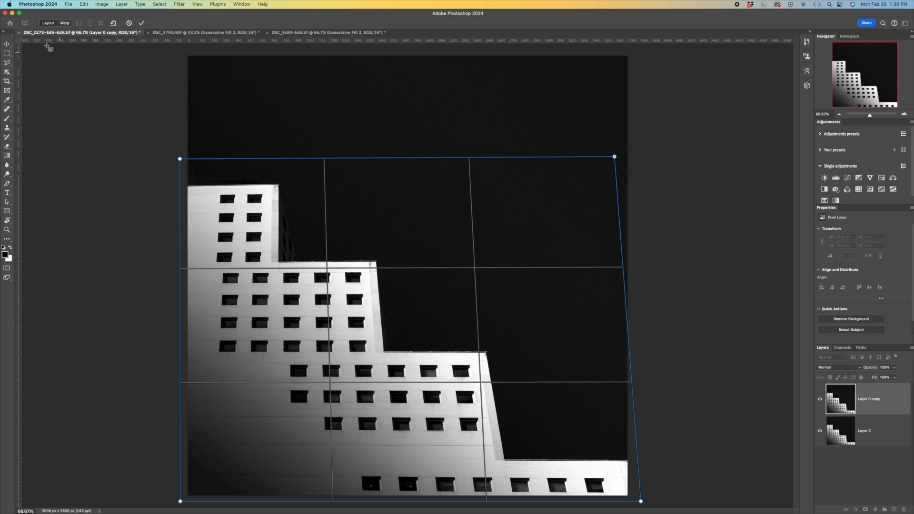
- Switch to Warp mode and pull the top-right pin until the building's verticals stand upright
{"action": "left_click", "coordinate": [64, 22]}
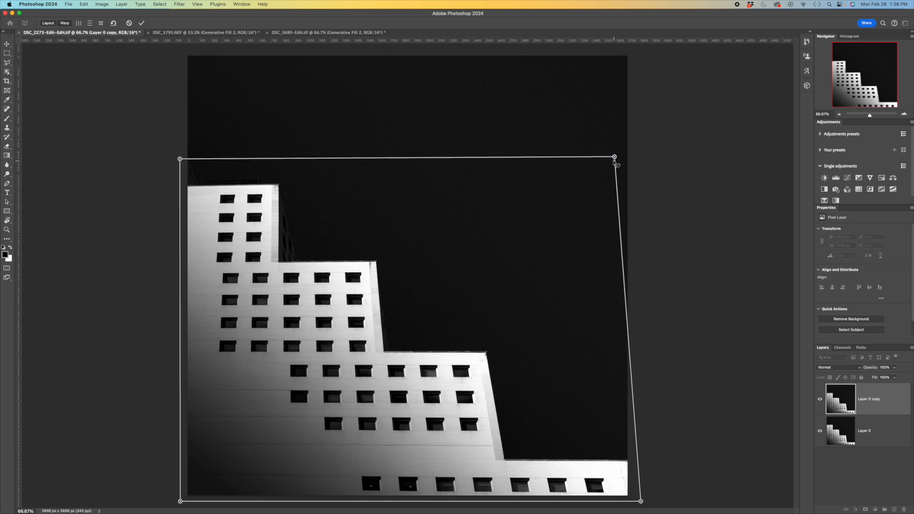
{"action": "mouse_move", "coordinate": [619, 162]}
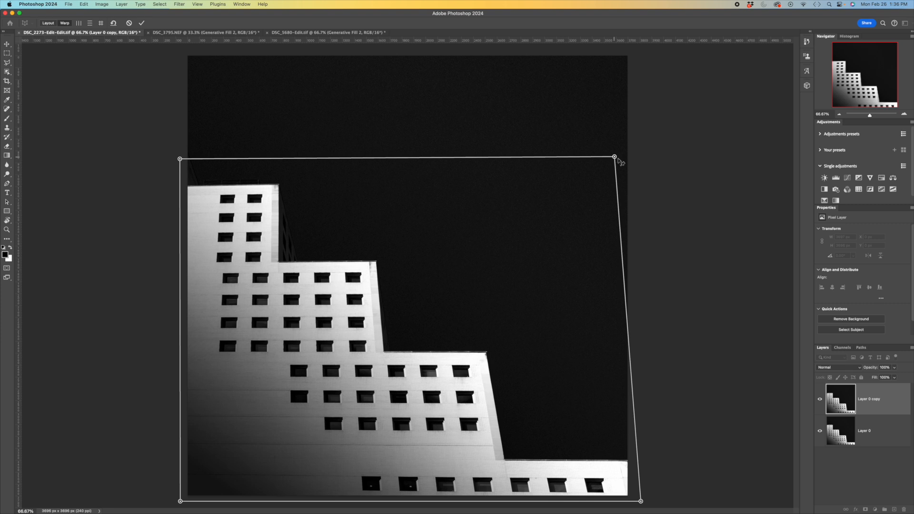
{"action": "left_click_drag", "start_coordinate": [614, 157], "coordinate": [627, 159]}
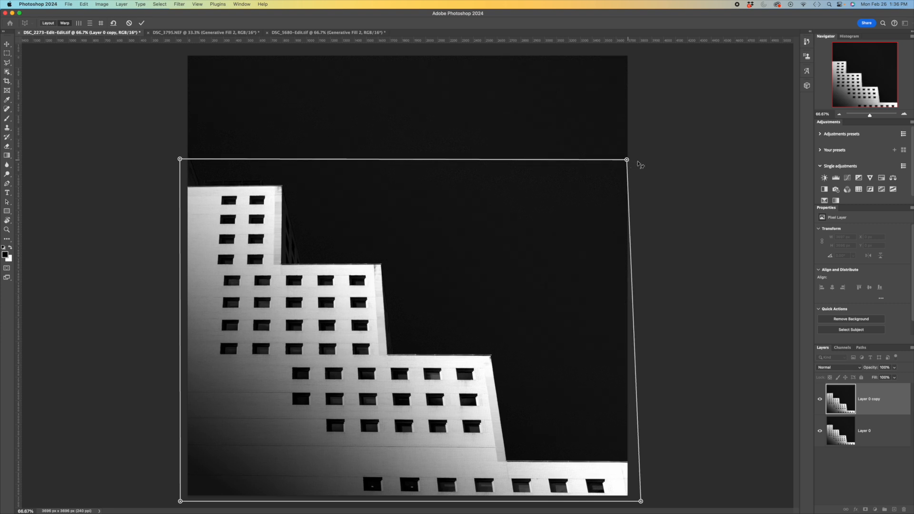
{"action": "left_click_drag", "start_coordinate": [626, 159], "coordinate": [642, 161]}
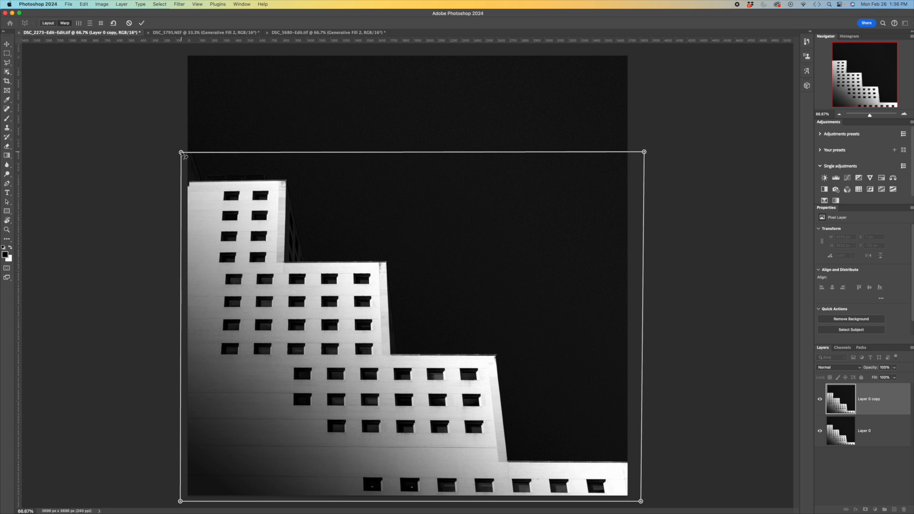
{"action": "mouse_move", "coordinate": [310, 248]}
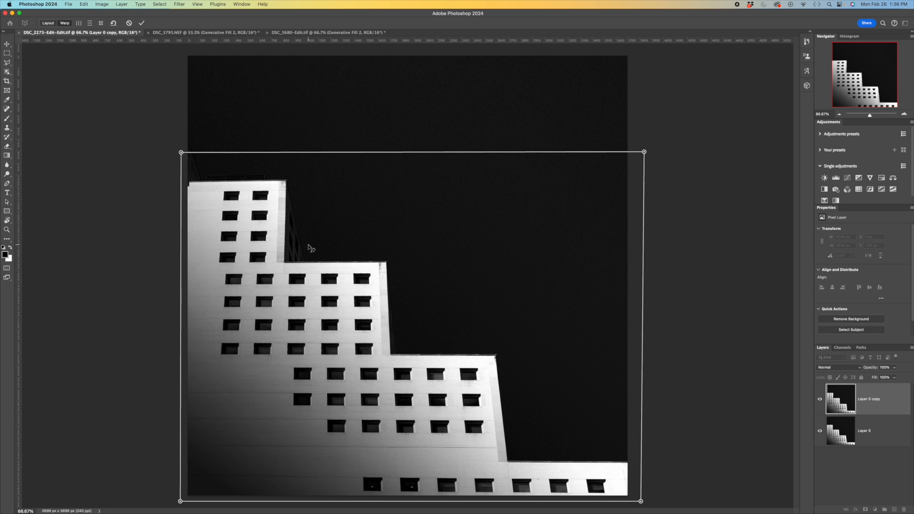
{"action": "mouse_move", "coordinate": [645, 155]}
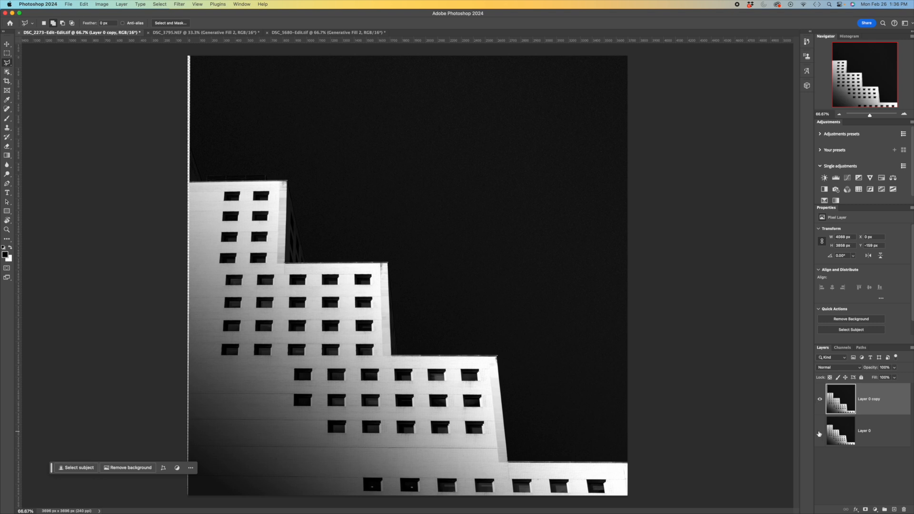
{"action": "mouse_move", "coordinate": [820, 433]}
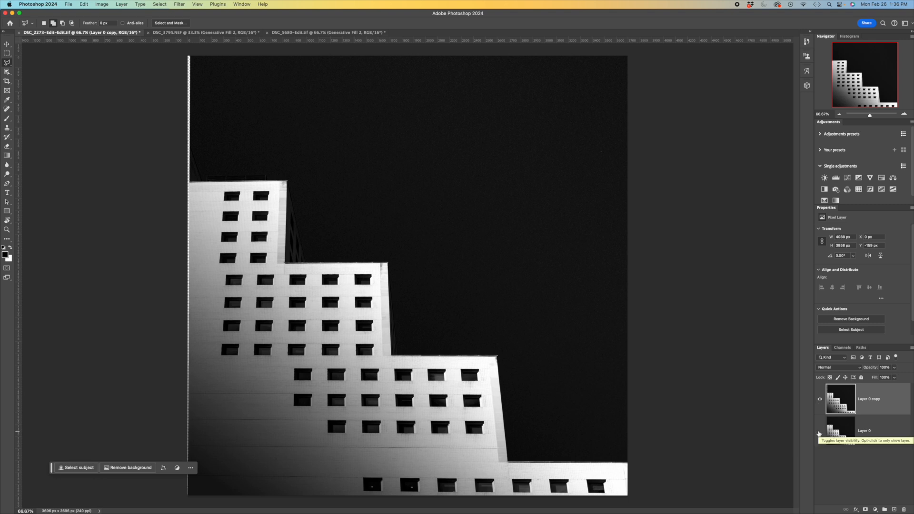